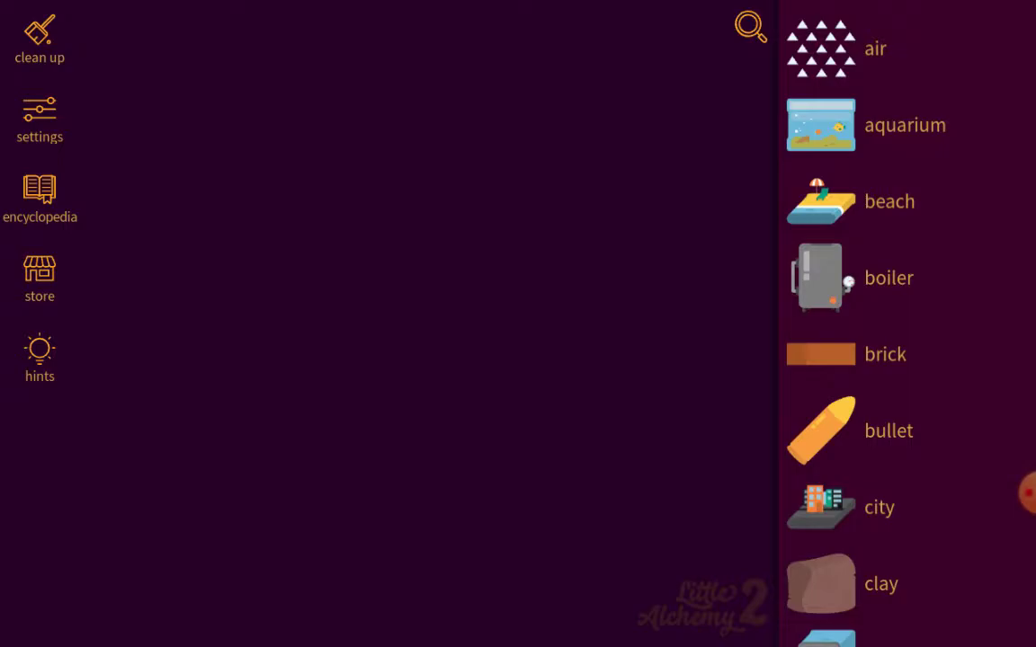
Place the aquarium and test the boiler on air and the bullet on the boiler, setting each aside afterward
drag(820, 47, 435, 277)
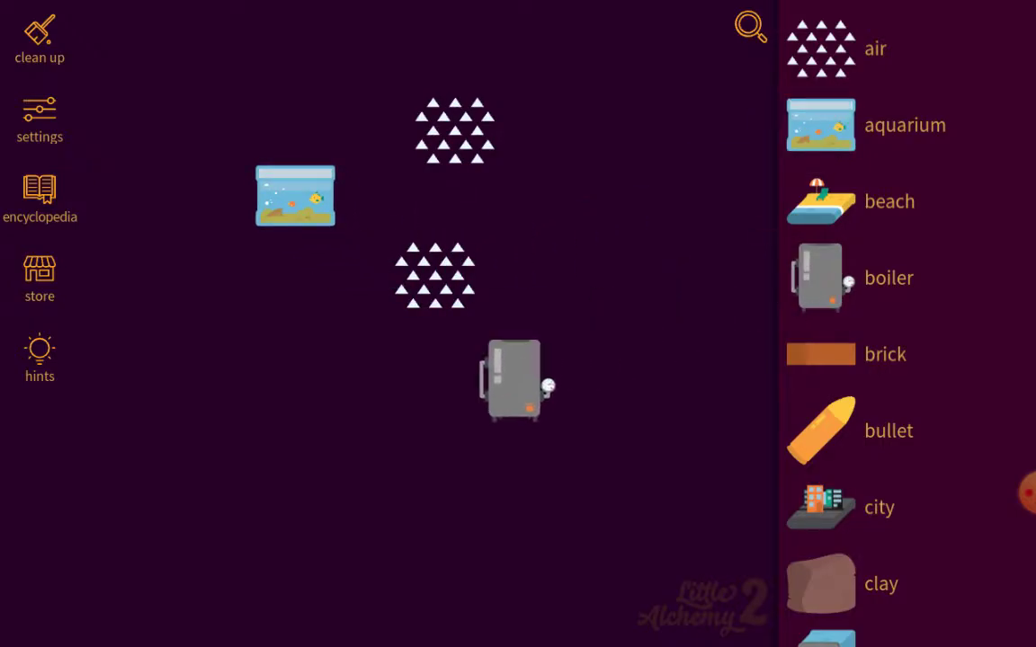
drag(512, 378, 501, 93)
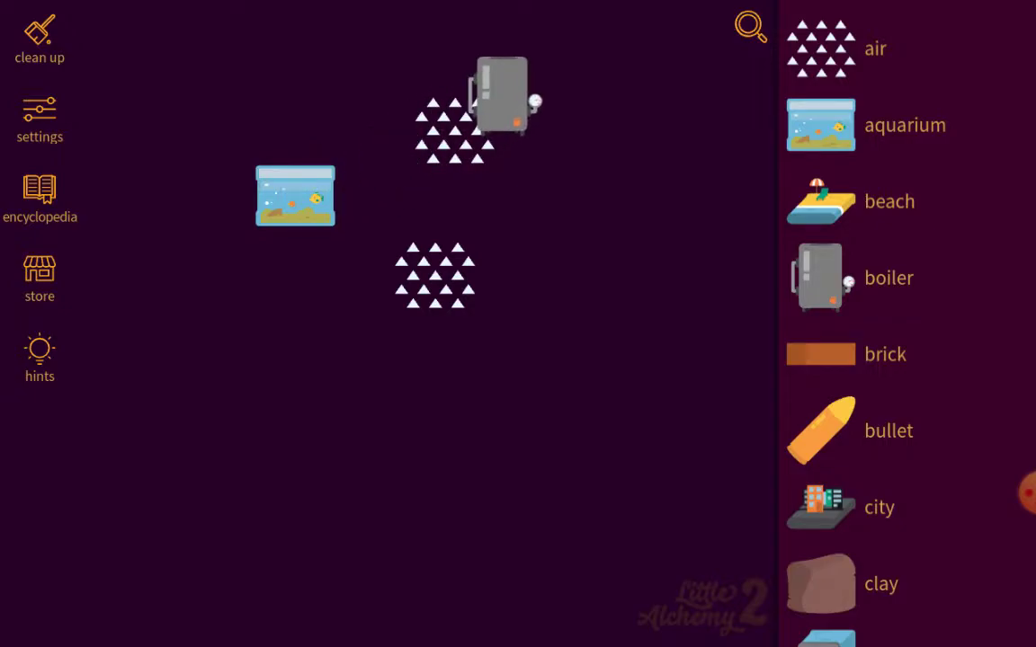
drag(502, 99, 310, 309)
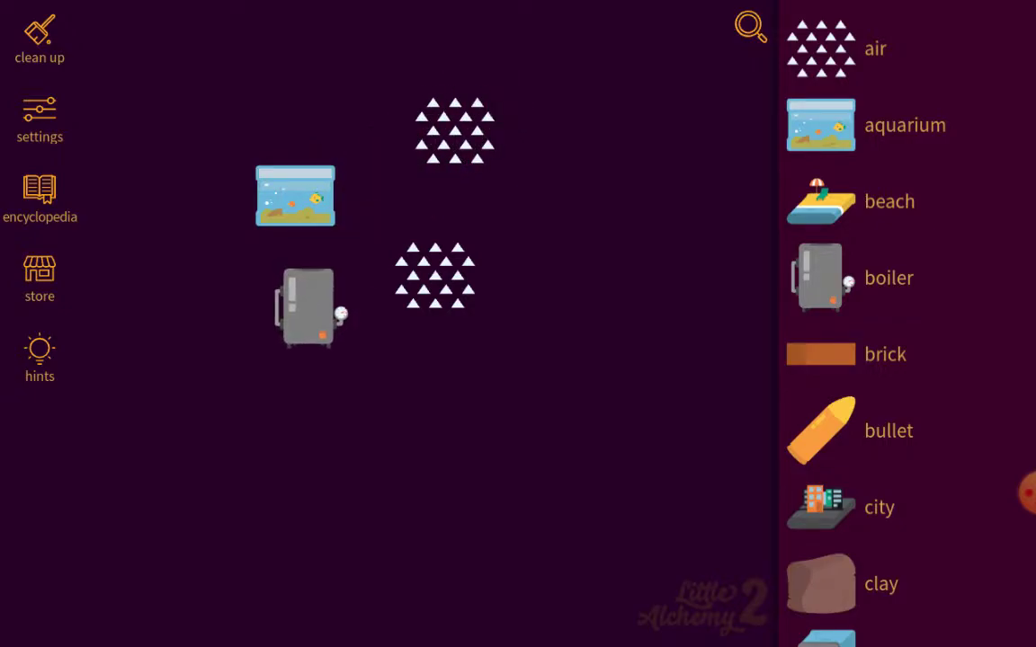
drag(820, 432, 296, 284)
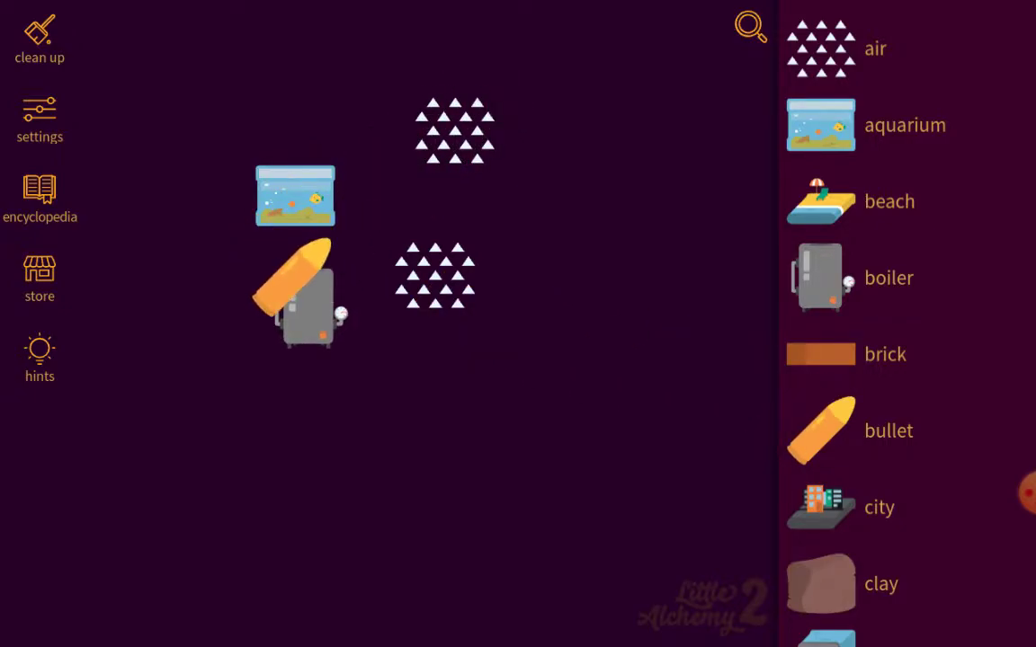
drag(305, 287, 584, 135)
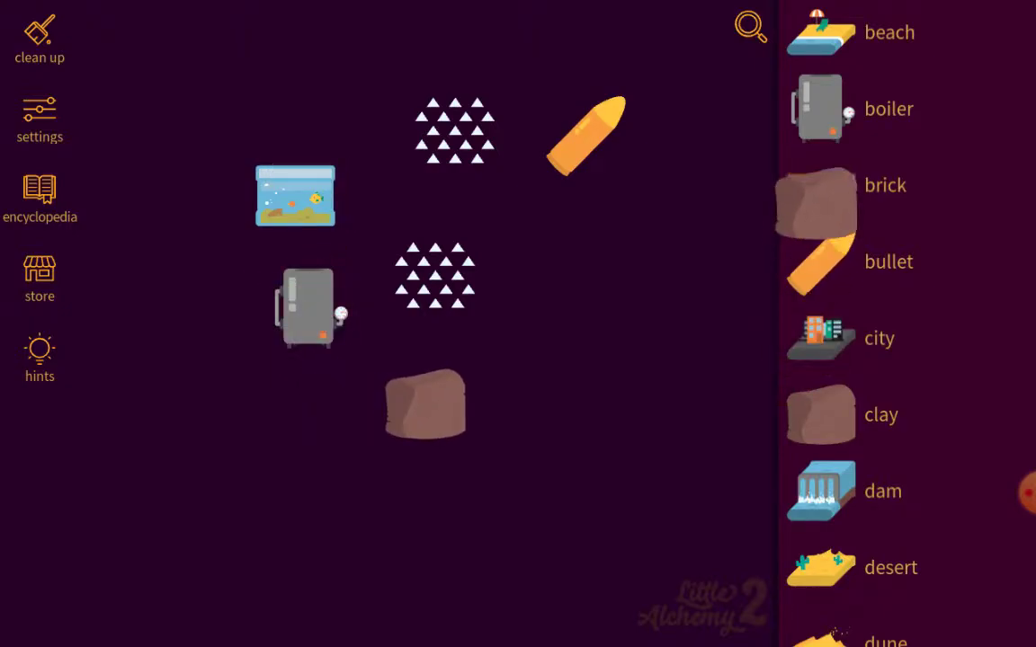
View the Hints window and dismiss it
click(39, 356)
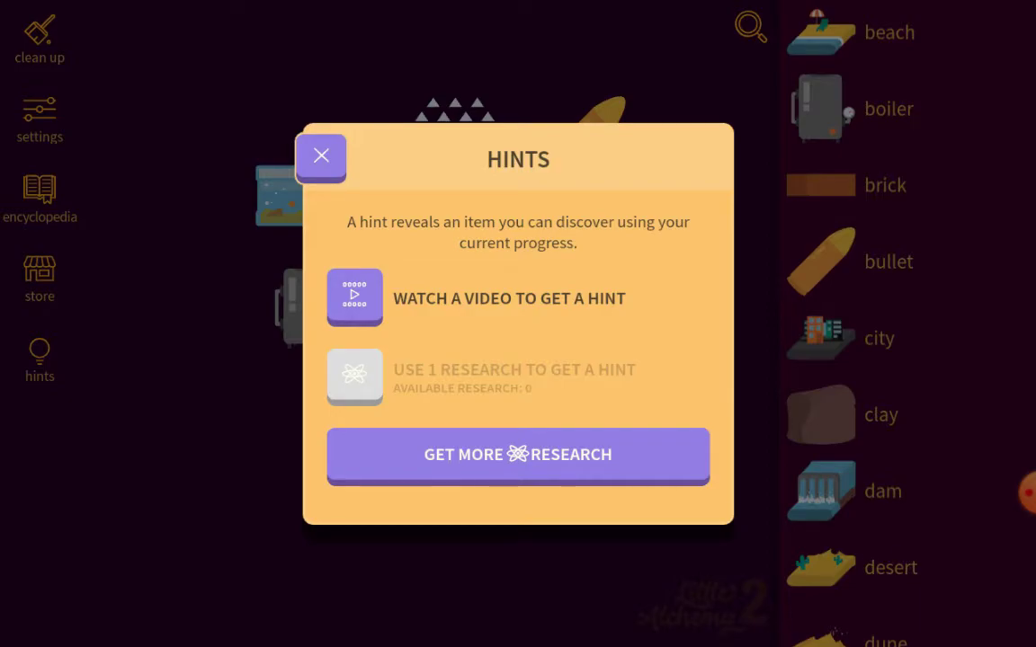
click(320, 154)
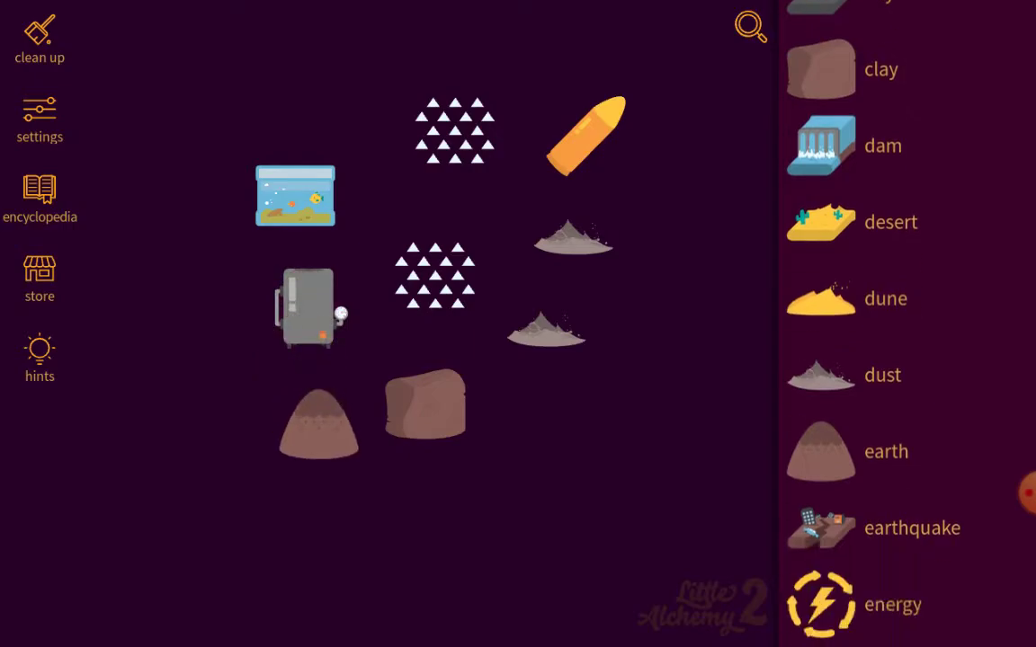
Scroll down the element list to reach pond, stone, rust and steam
scroll(down, 3)
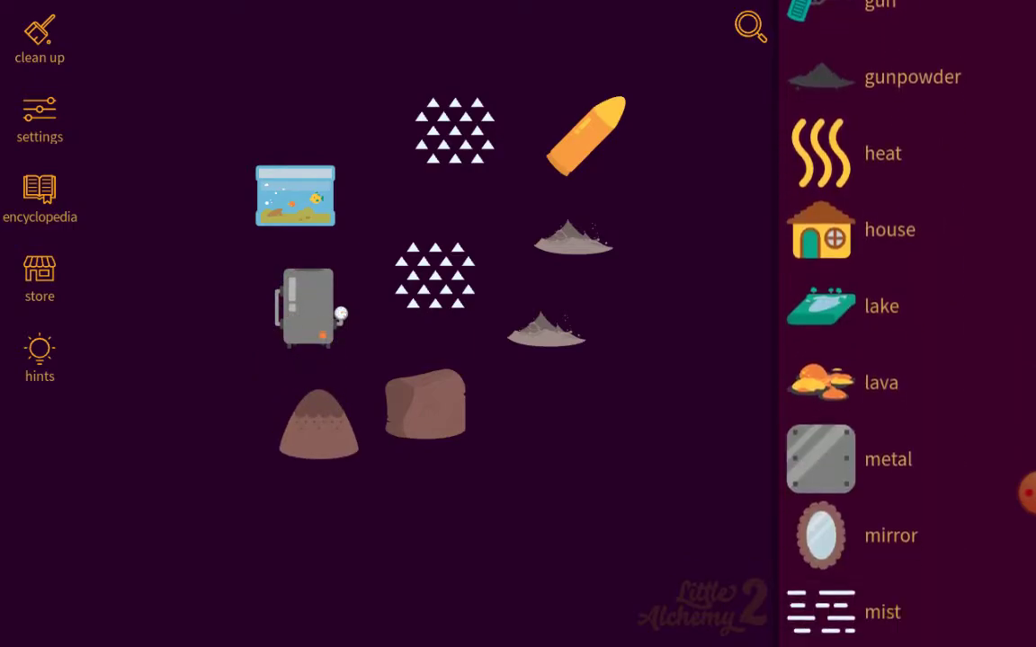
scroll(down, 3)
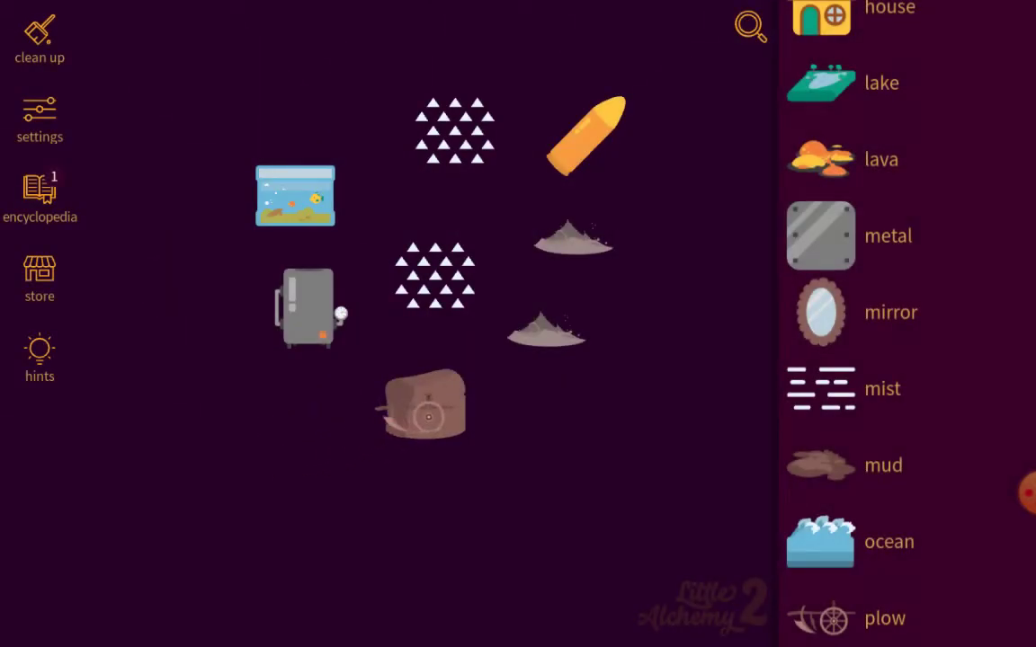
scroll(down, 3)
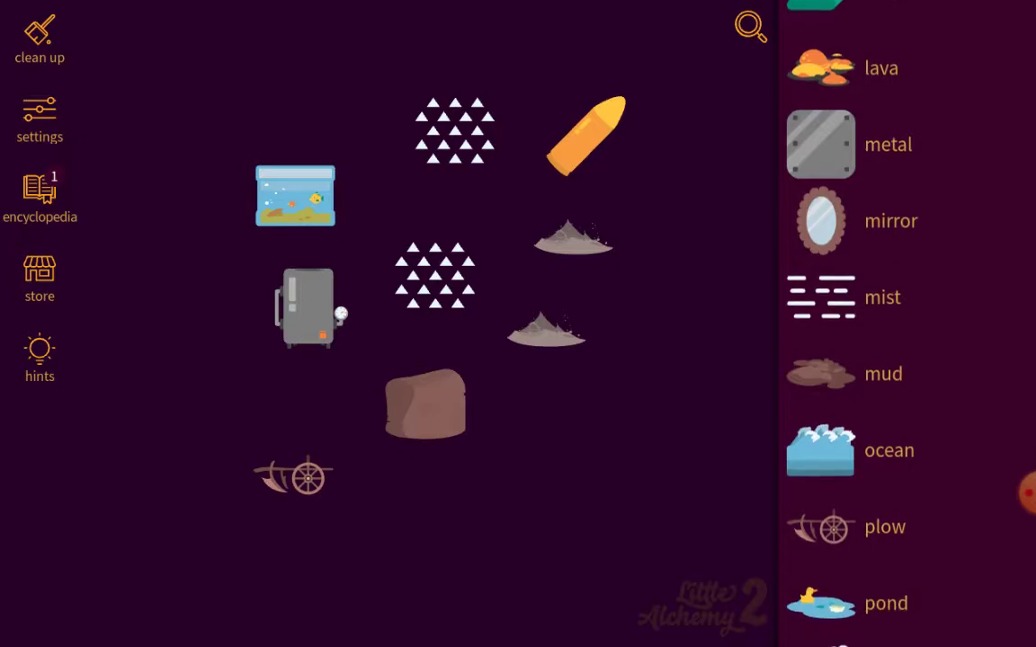
scroll(down, 3)
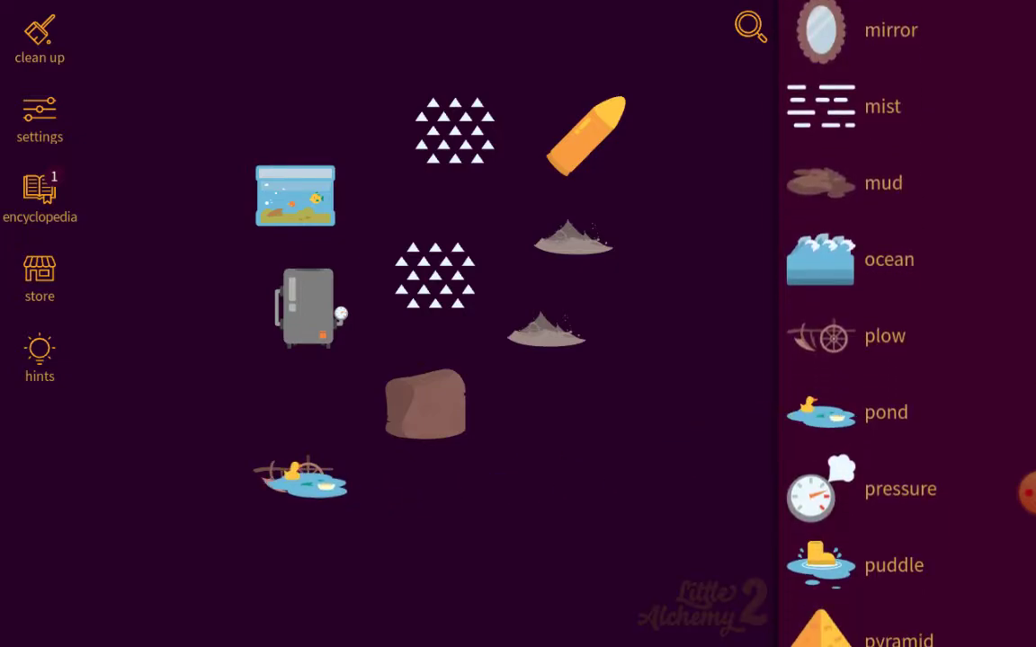
scroll(down, 3)
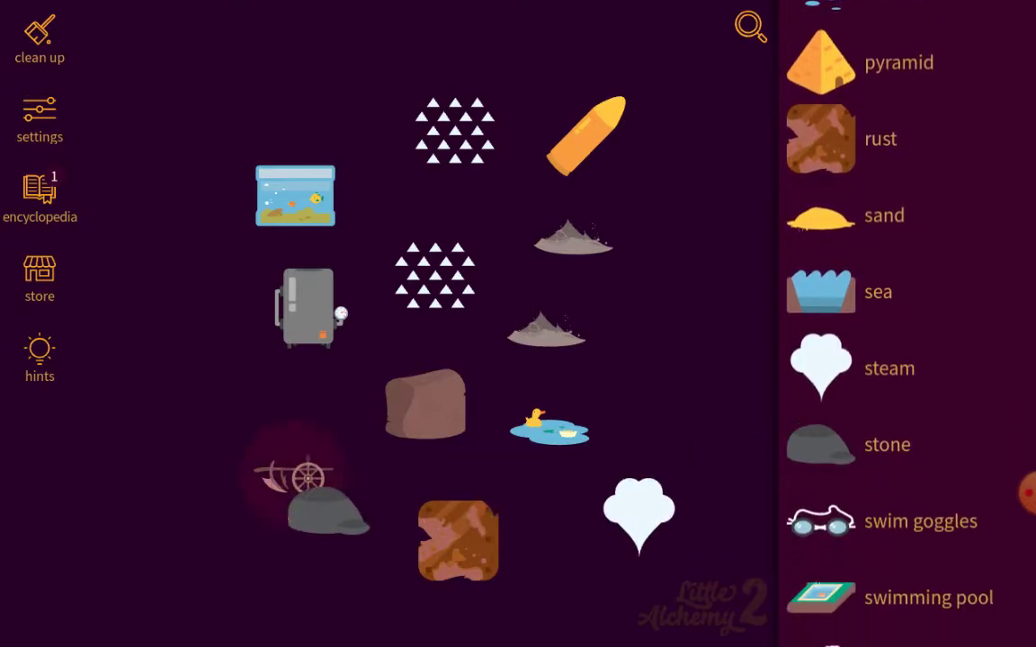
Move the stone beside the dust and the wall to the top of the board
drag(309, 507, 662, 314)
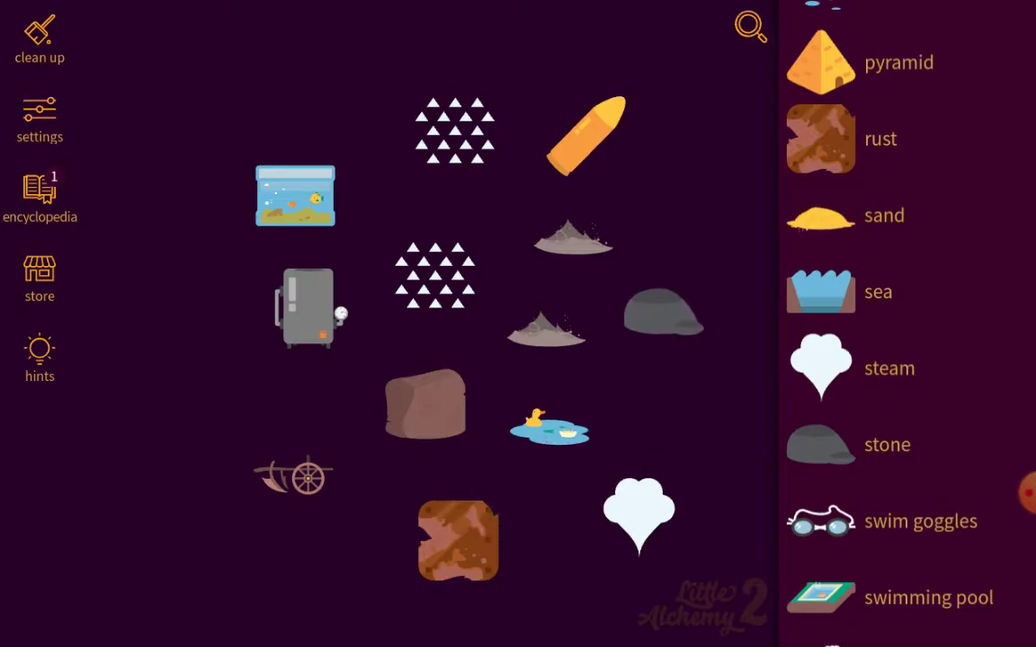
scroll(down, 3)
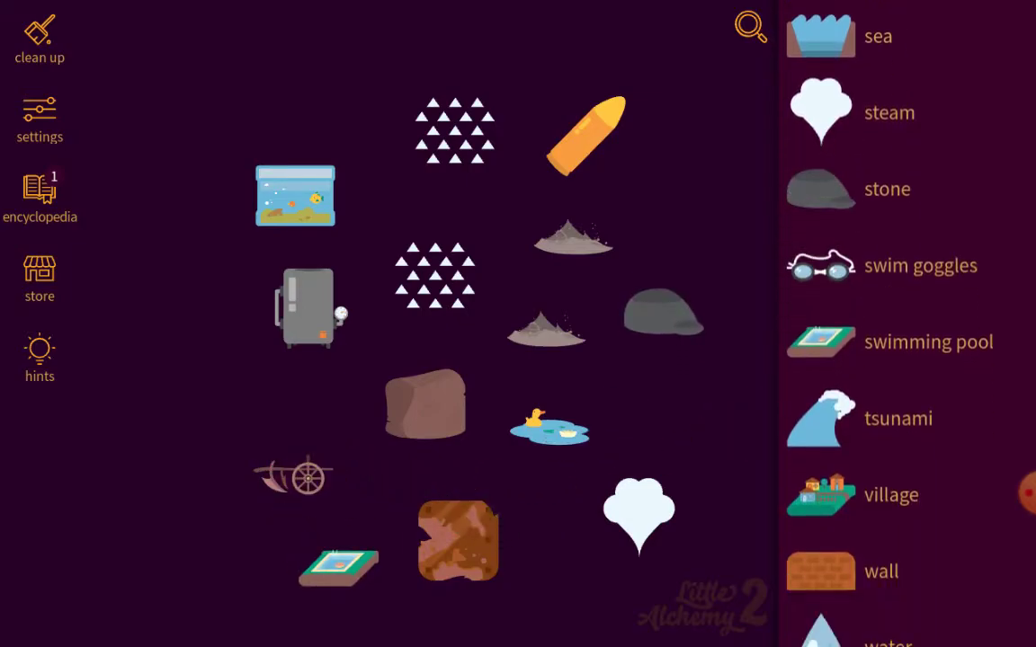
scroll(down, 3)
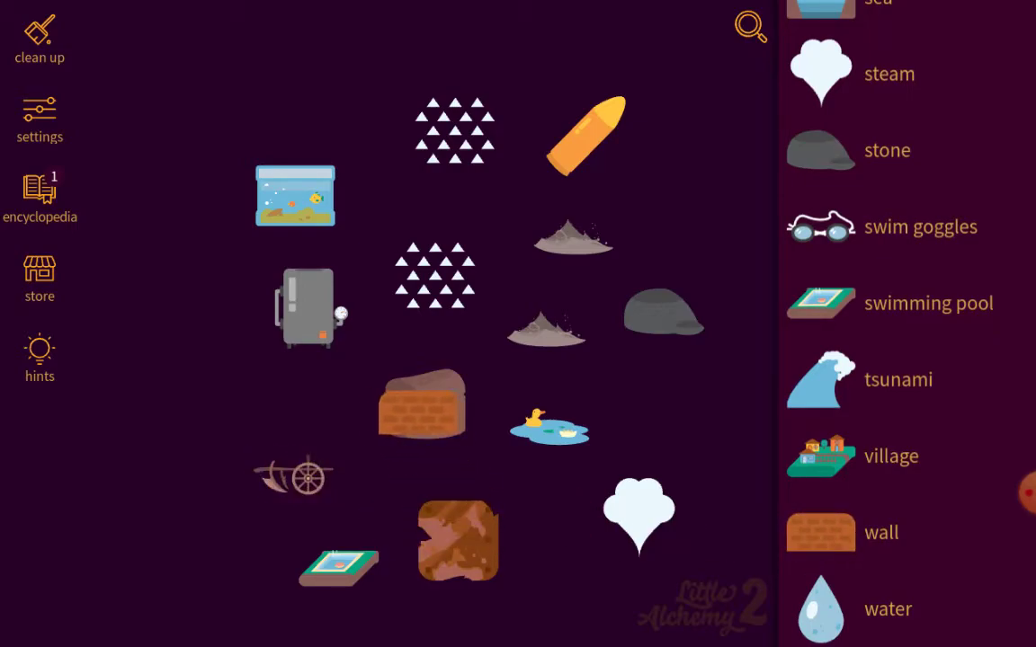
drag(420, 404, 496, 28)
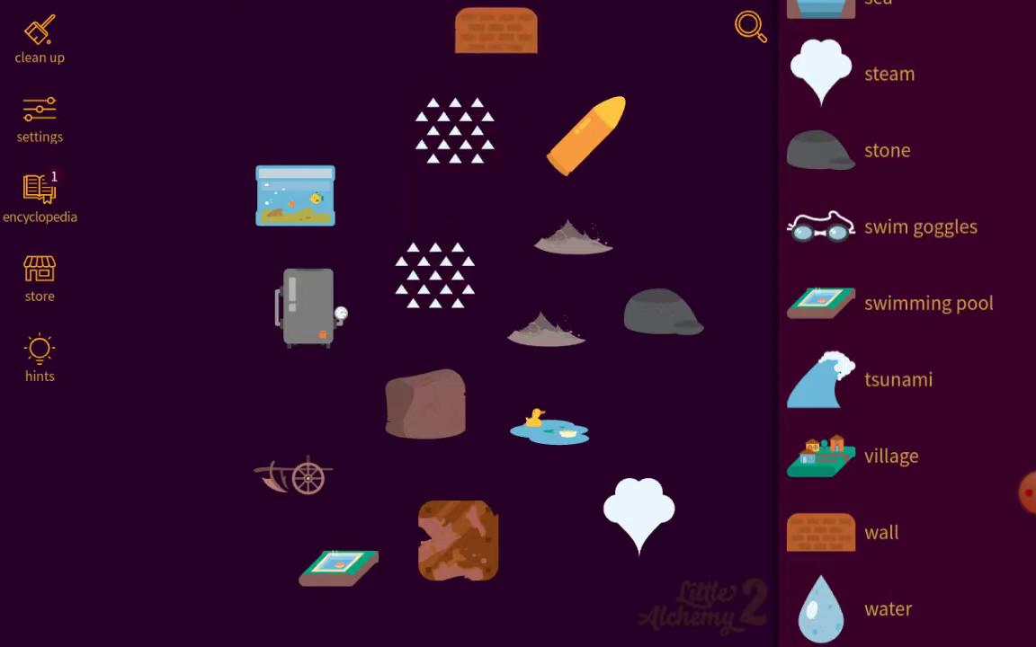
scroll(up, 3)
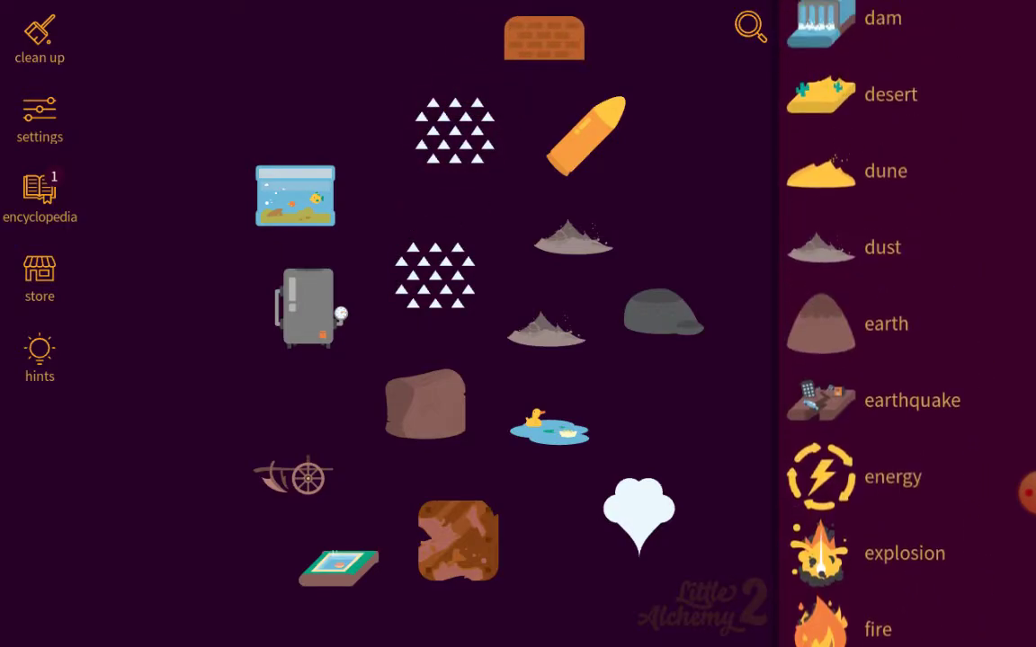
scroll(up, 3)
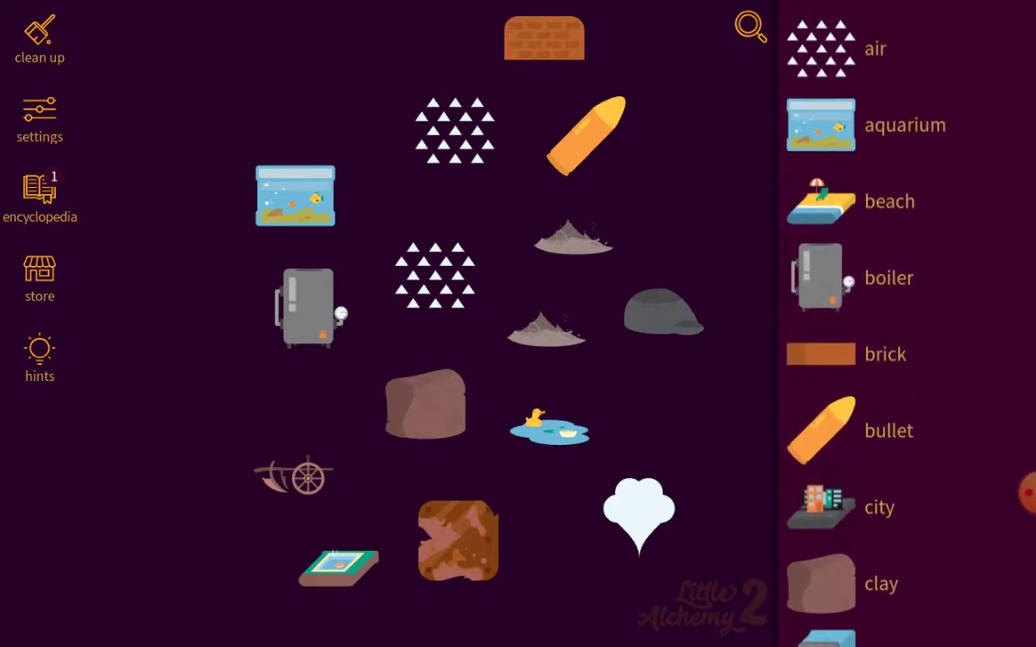
scroll(down, 3)
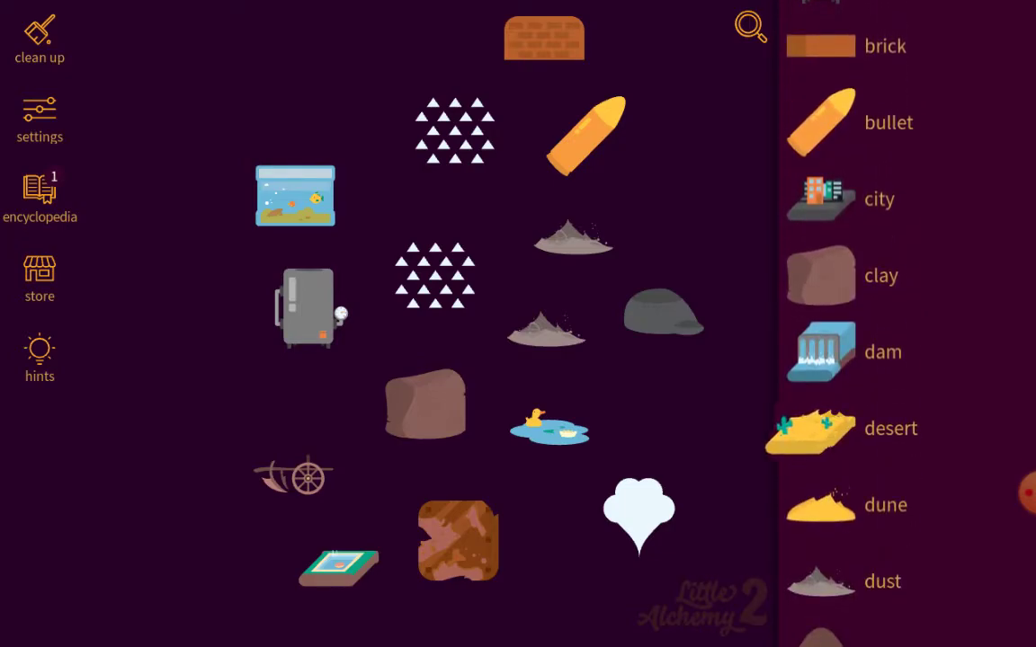
Add a desert beside the bullet and a brick near the lower-left plow
drag(818, 428, 597, 518)
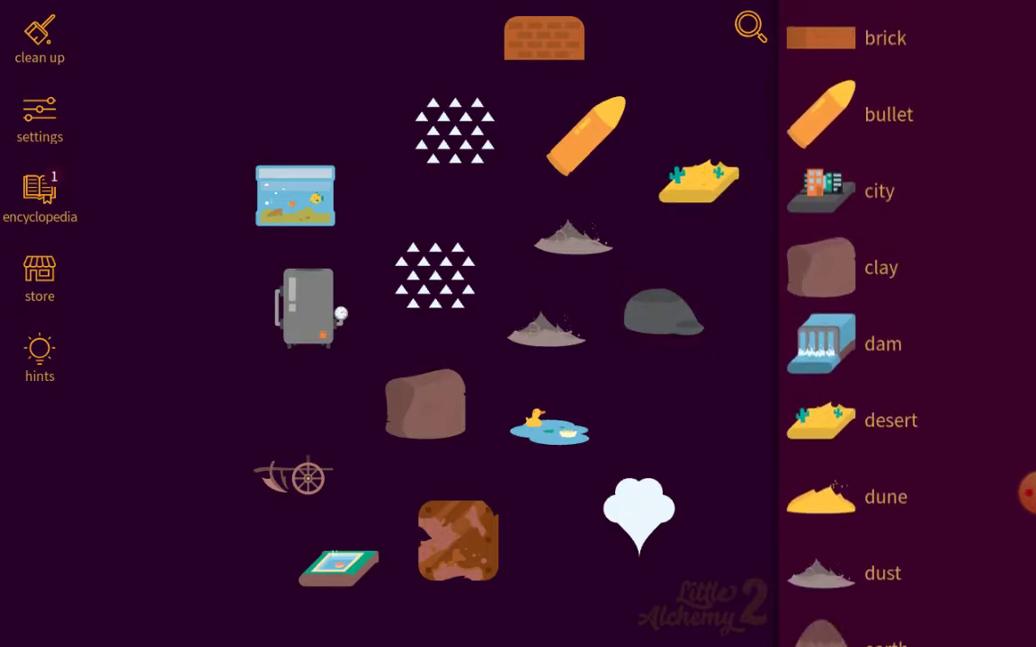
scroll(up, 3)
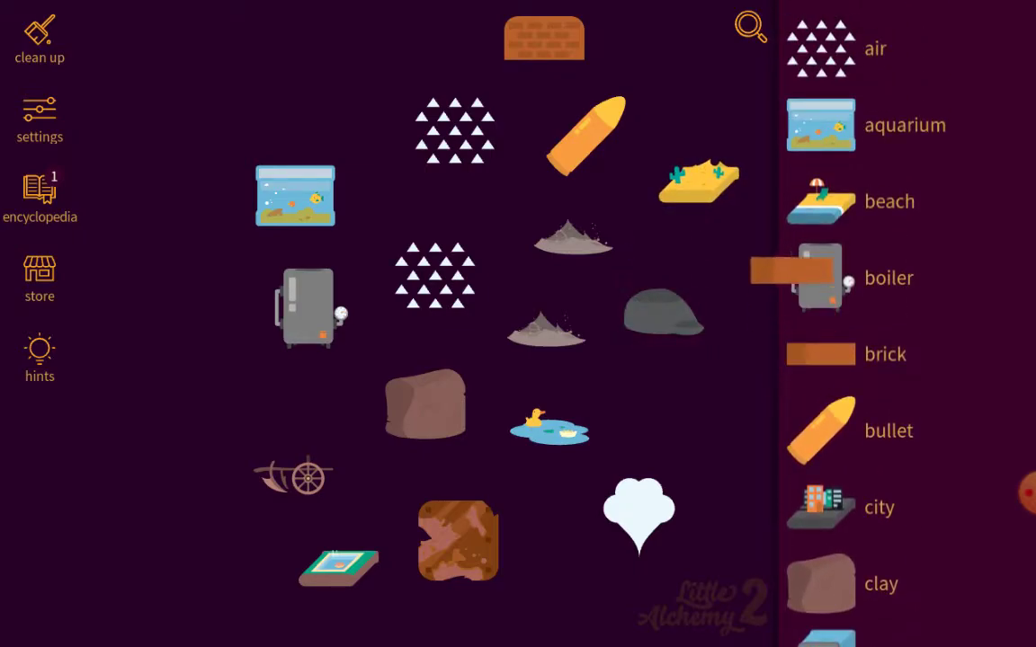
drag(820, 277, 664, 315)
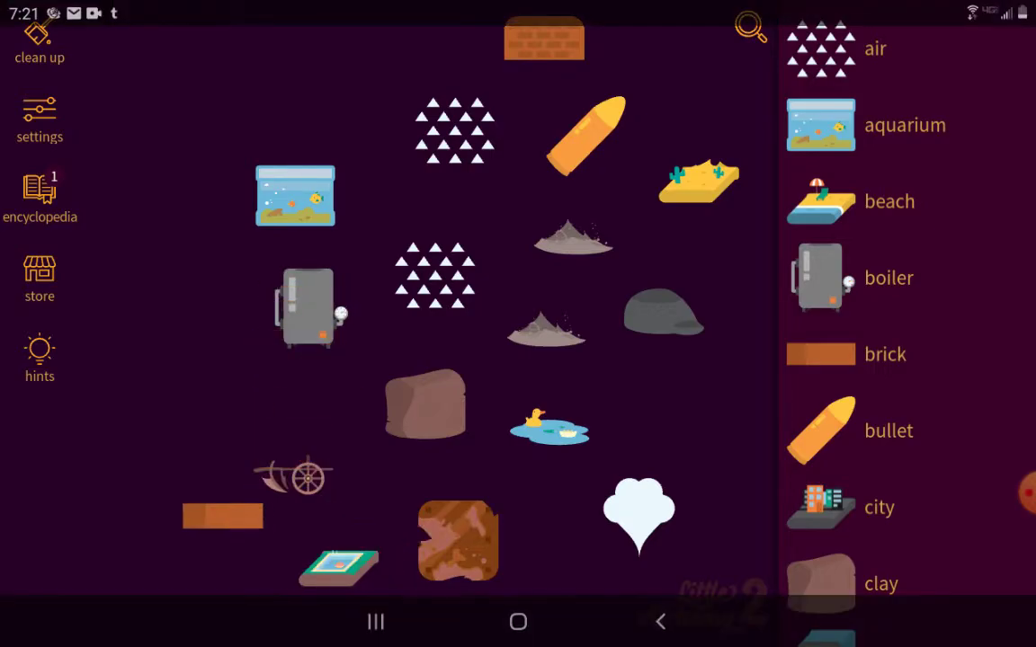
scroll(down, 3)
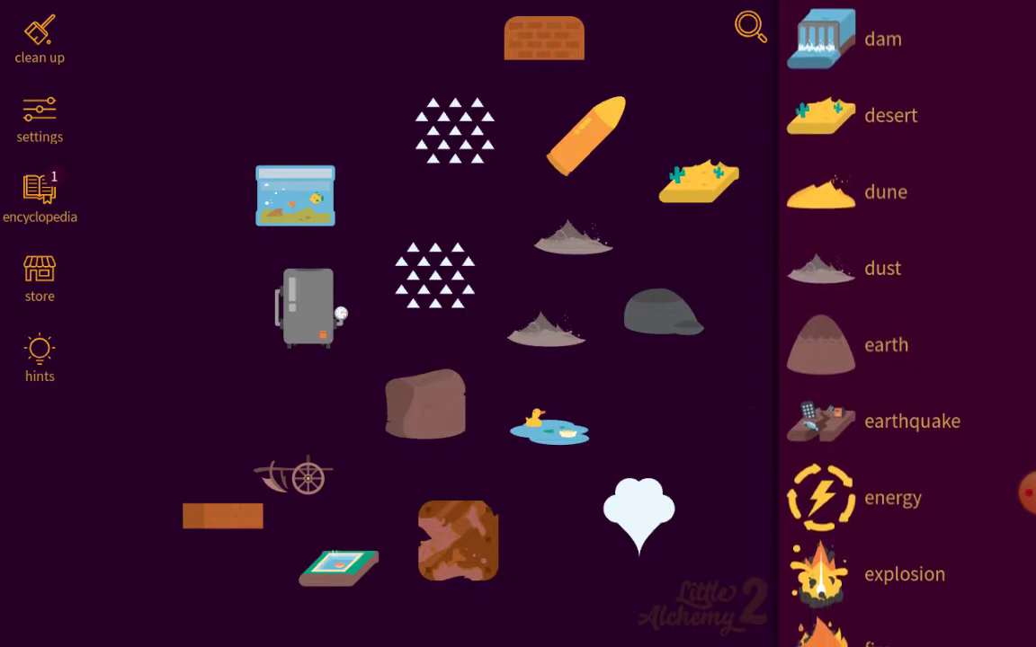
scroll(down, 3)
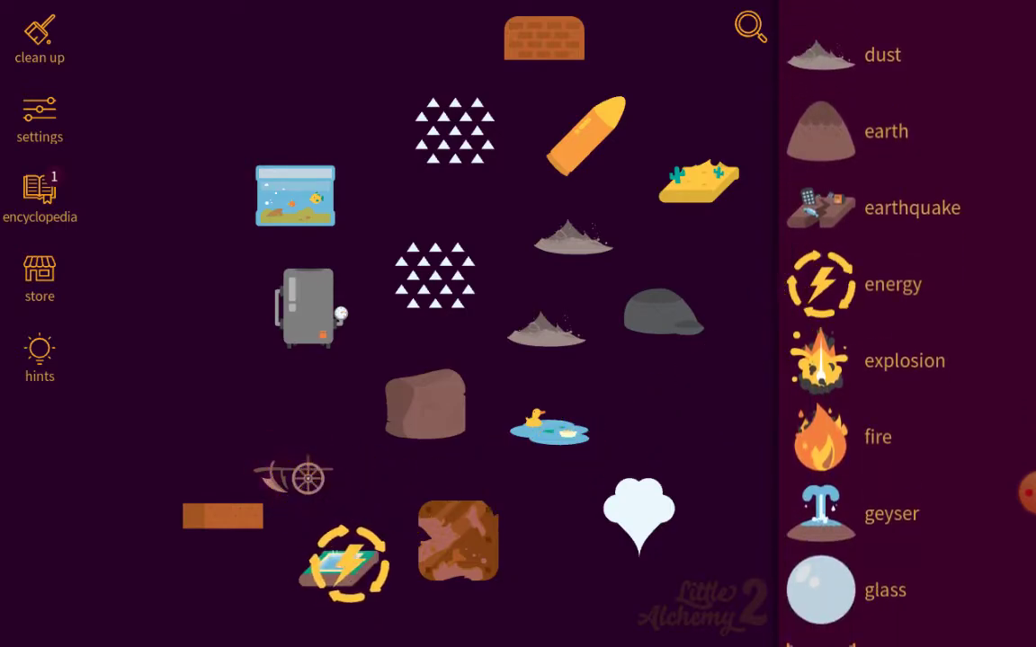
Test energy on the clay, then pressure on the clay and the rust, setting it aside after
drag(346, 557, 638, 513)
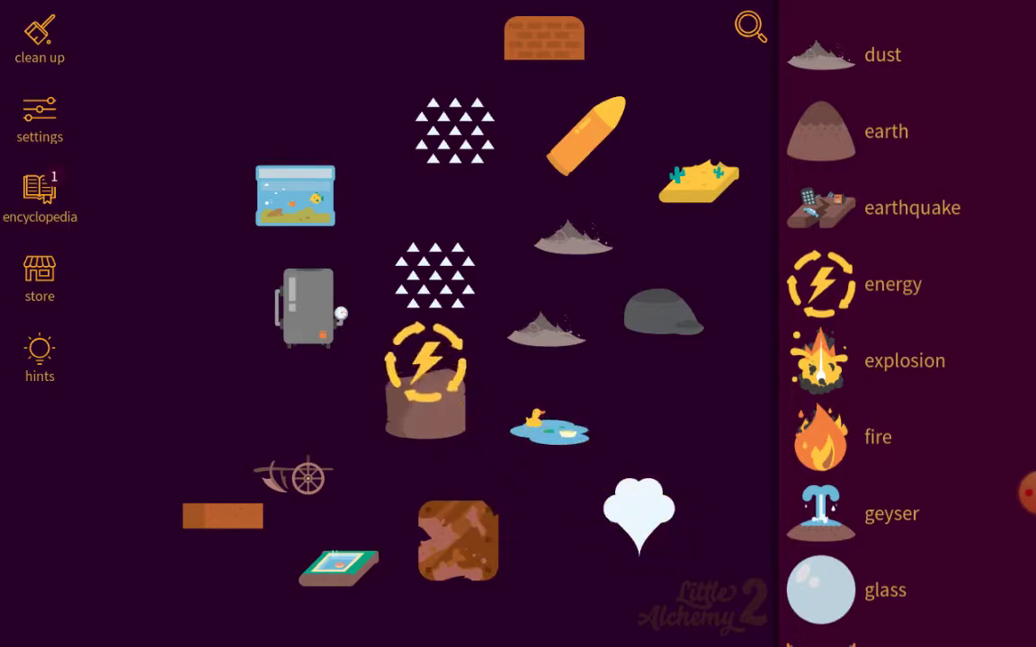
scroll(down, 3)
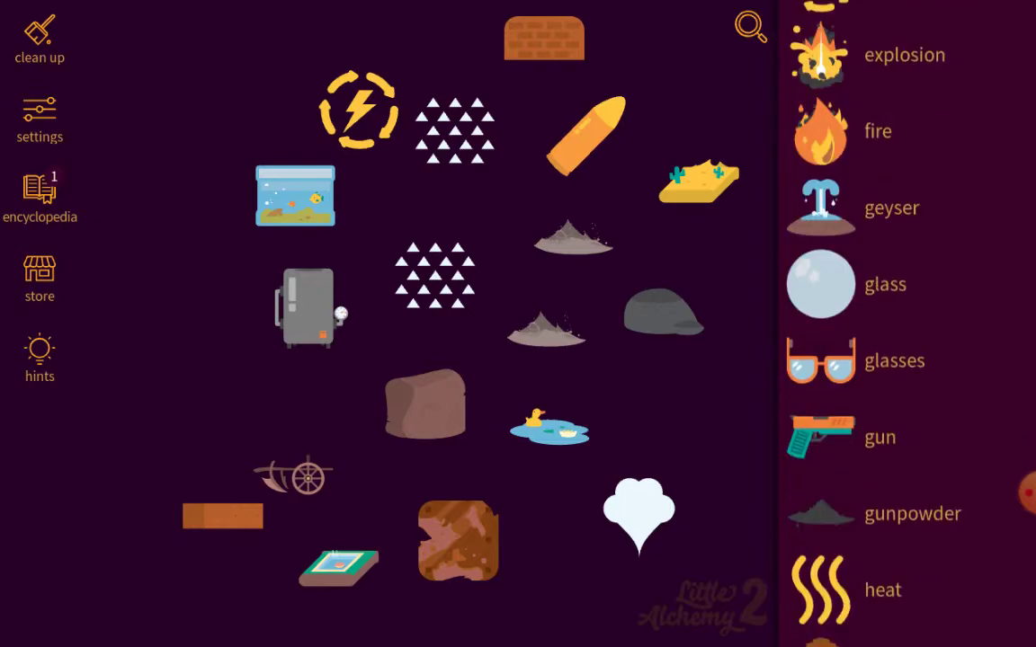
scroll(down, 3)
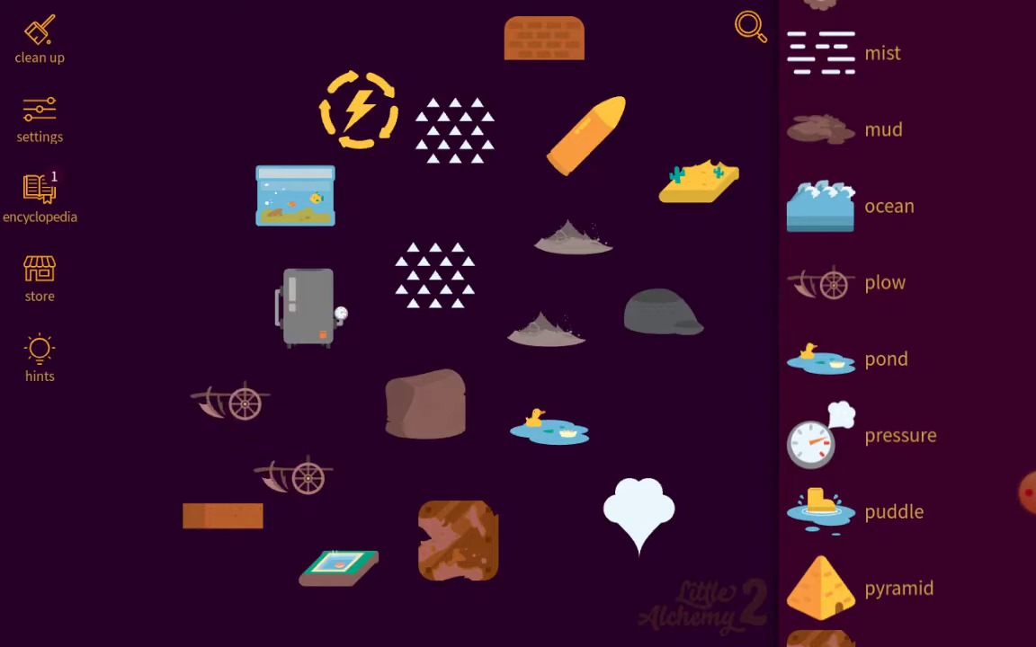
drag(819, 435, 440, 387)
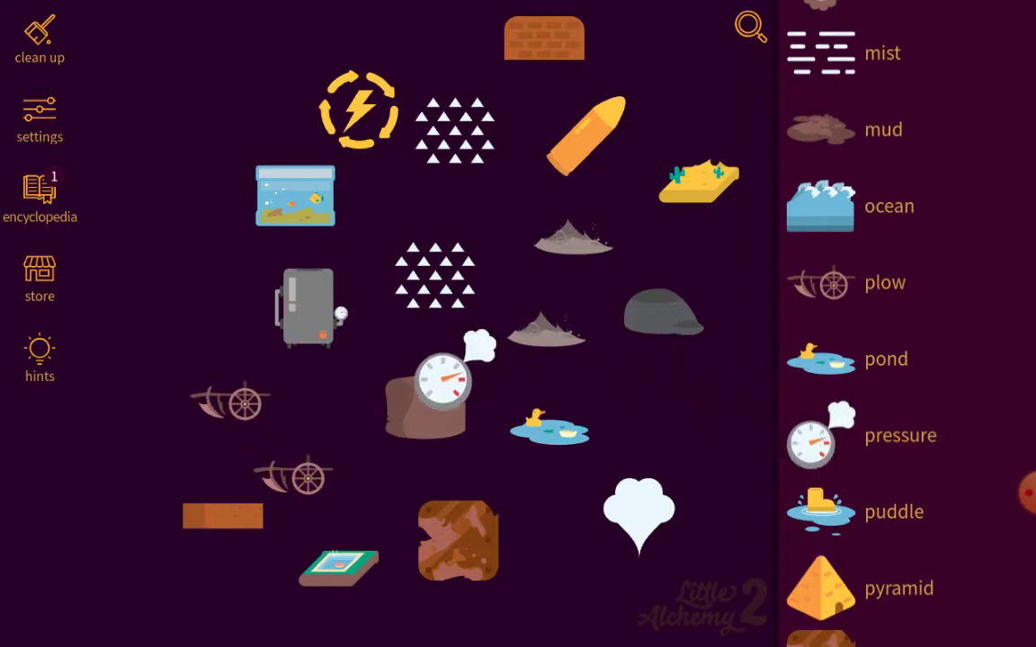
drag(438, 387, 458, 540)
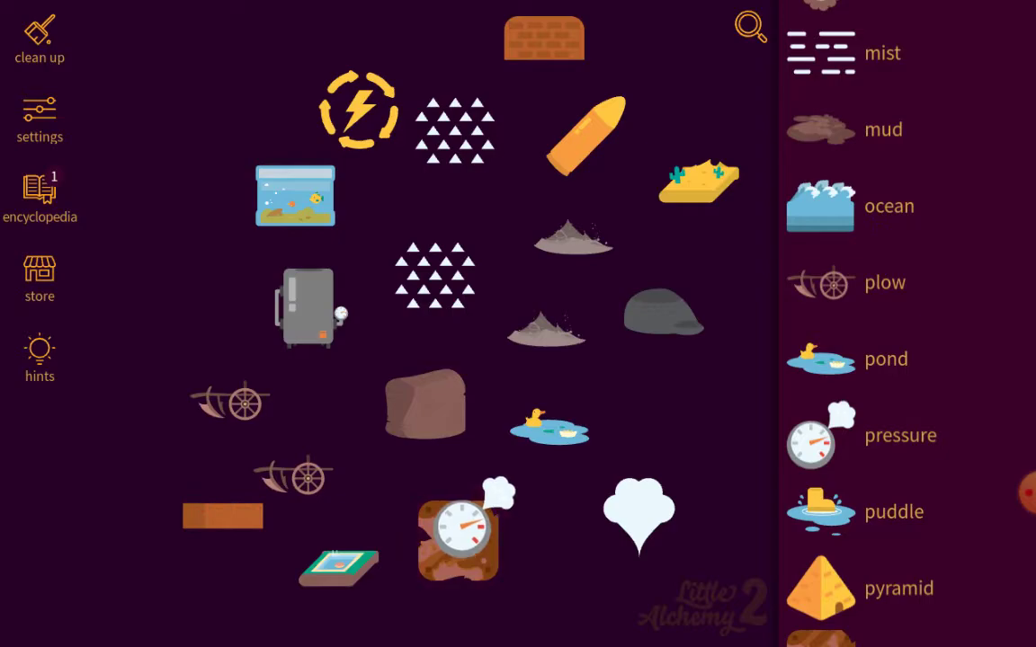
drag(459, 536, 638, 499)
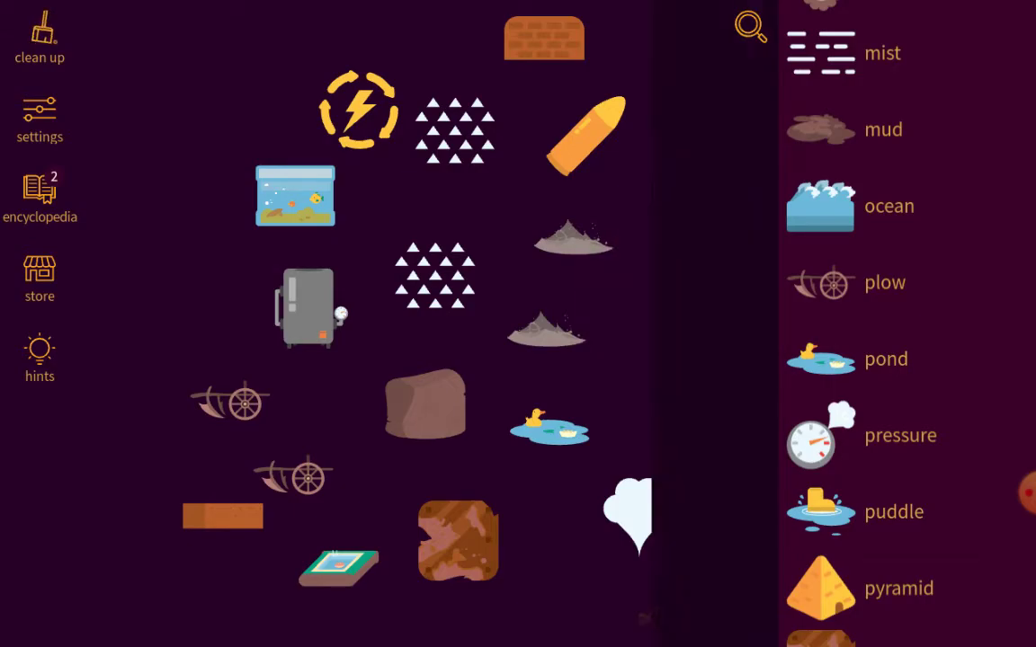
Clean up the board and check the encyclopedia's 58 of 720 discovery count
click(40, 39)
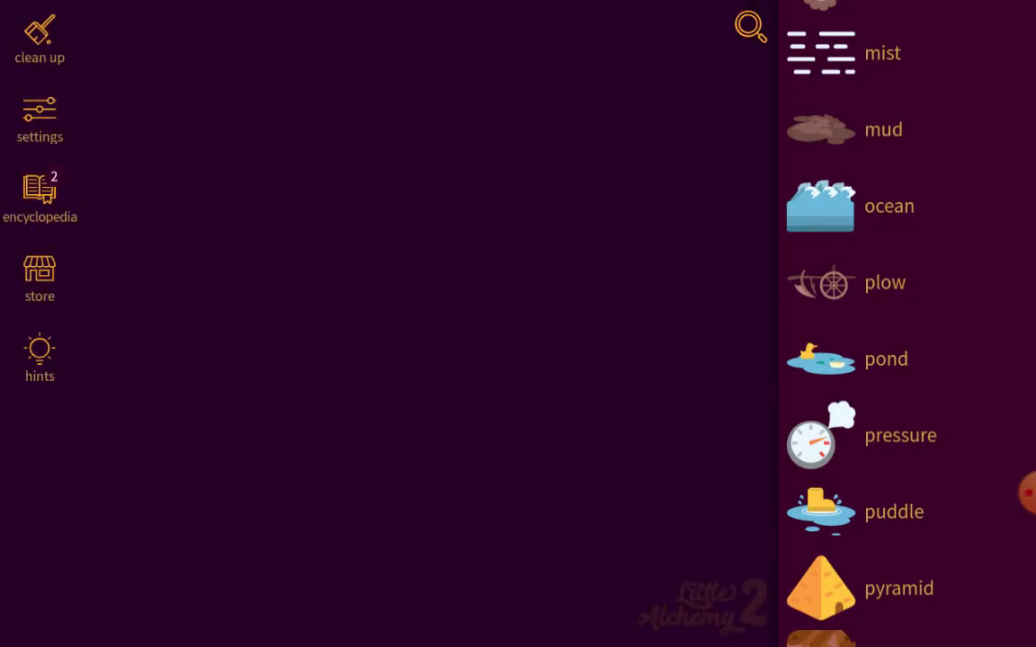
click(40, 198)
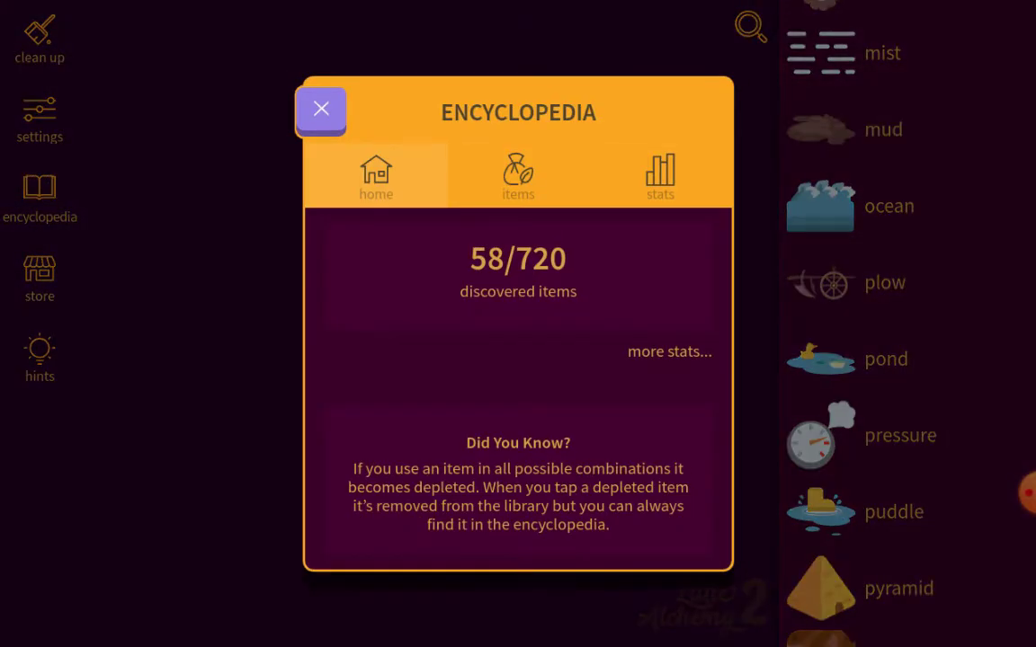
click(320, 110)
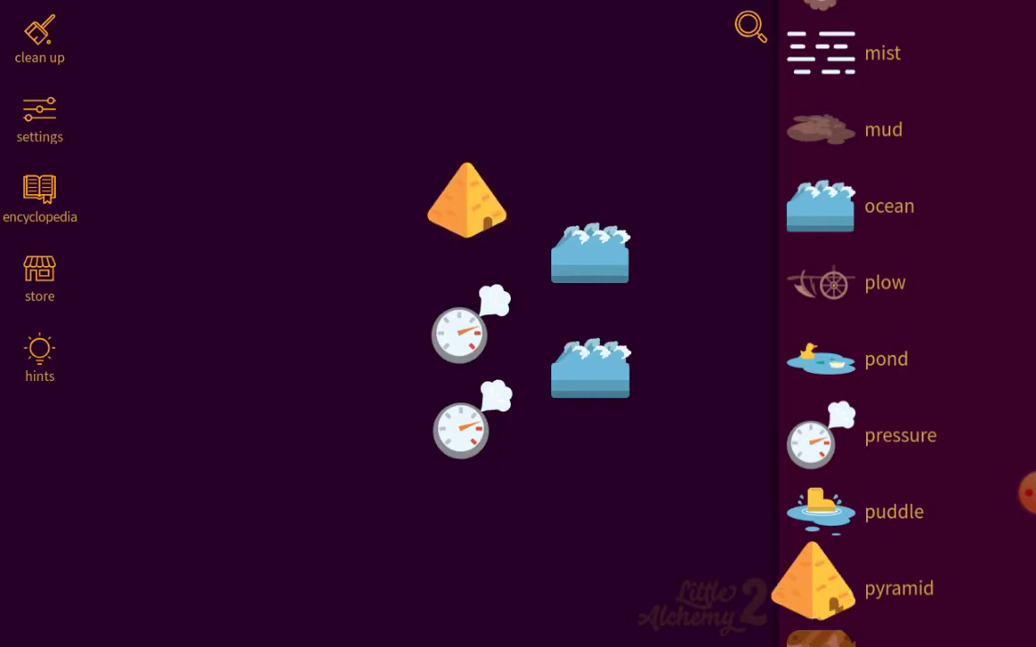
Place a second pyramid on the board and scroll down the list for more elements
drag(809, 588, 572, 108)
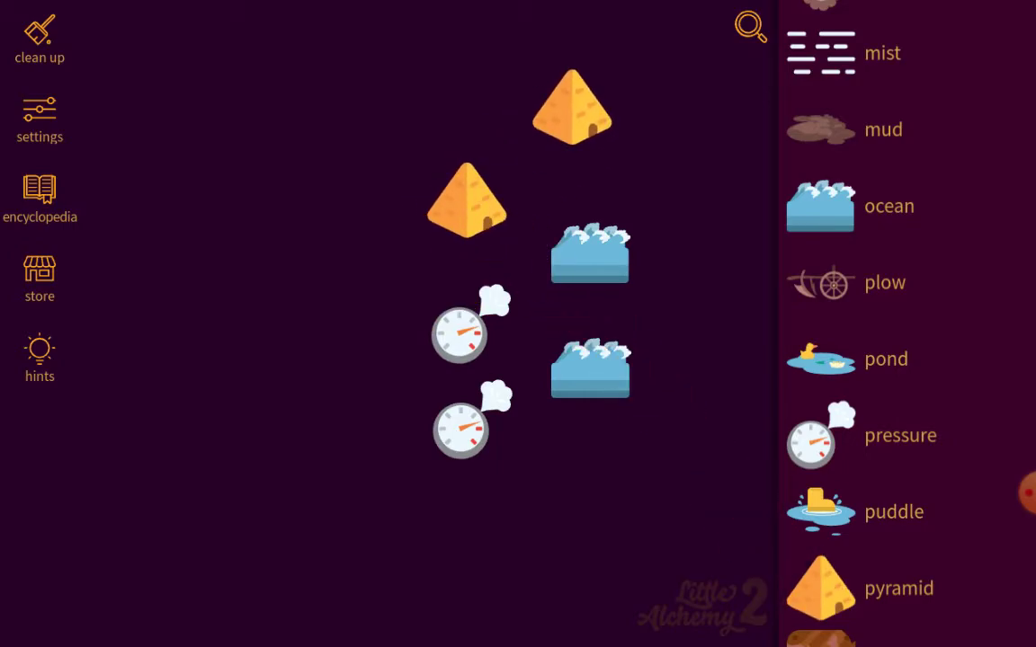
scroll(down, 3)
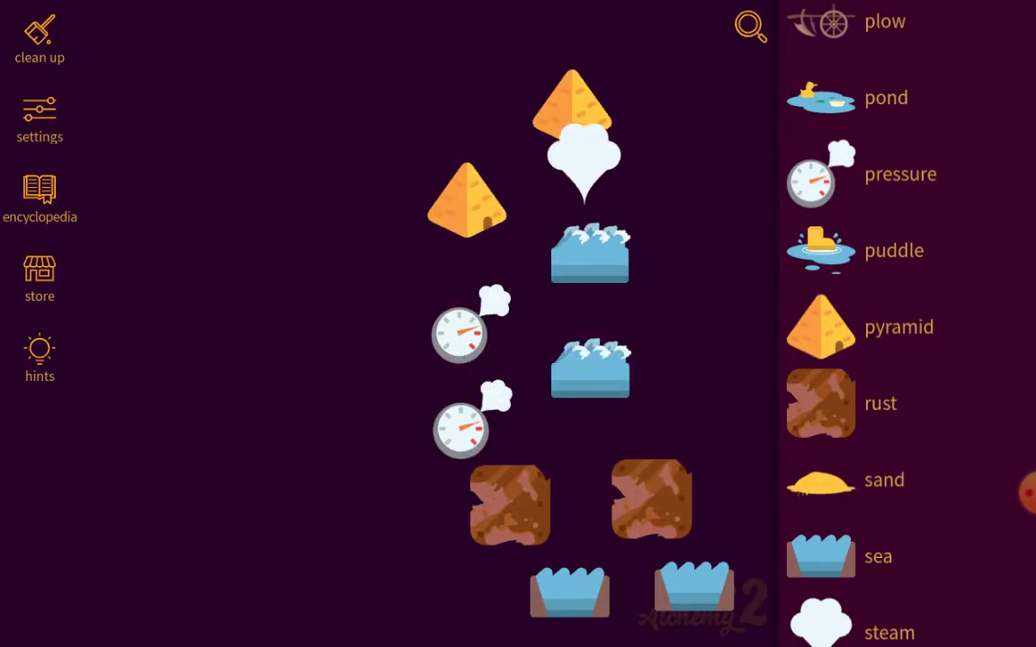
scroll(down, 3)
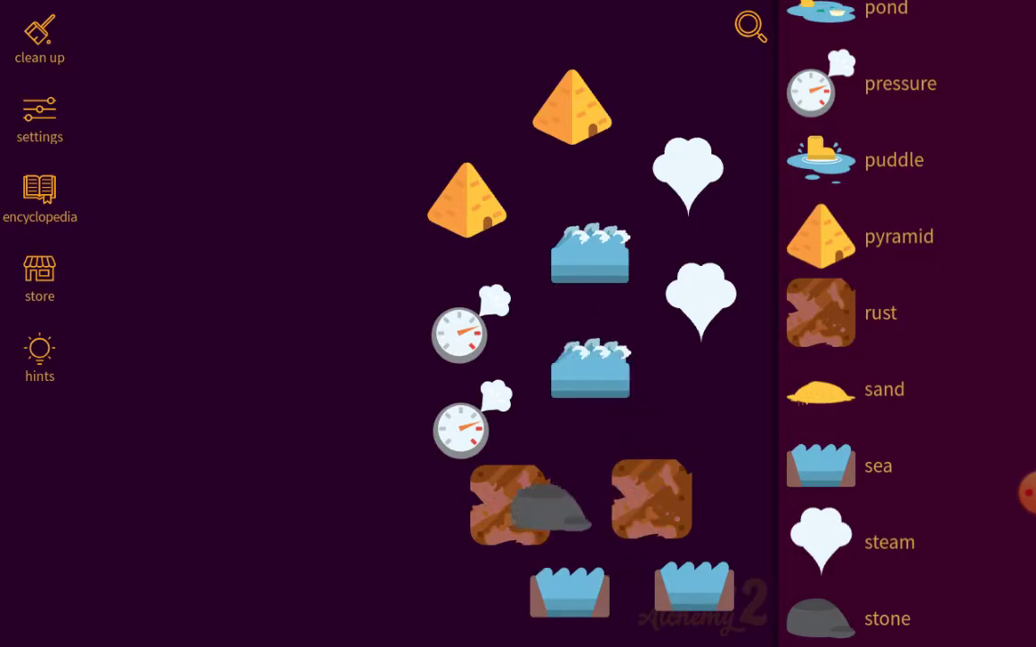
Test the stone on the pyramid and the water drop on the stone
drag(531, 504, 468, 194)
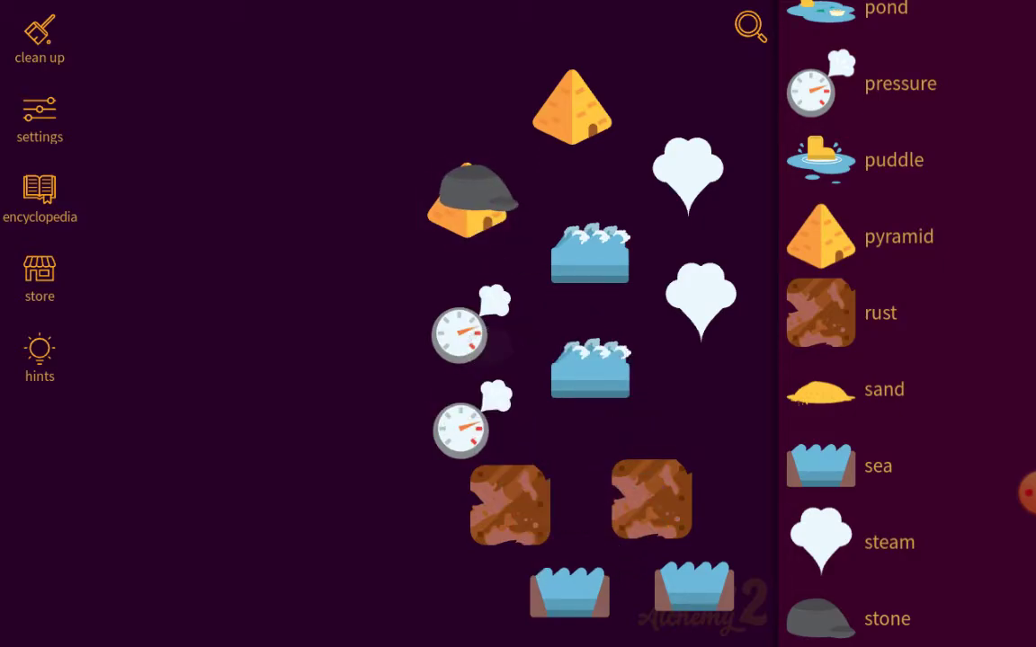
scroll(down, 3)
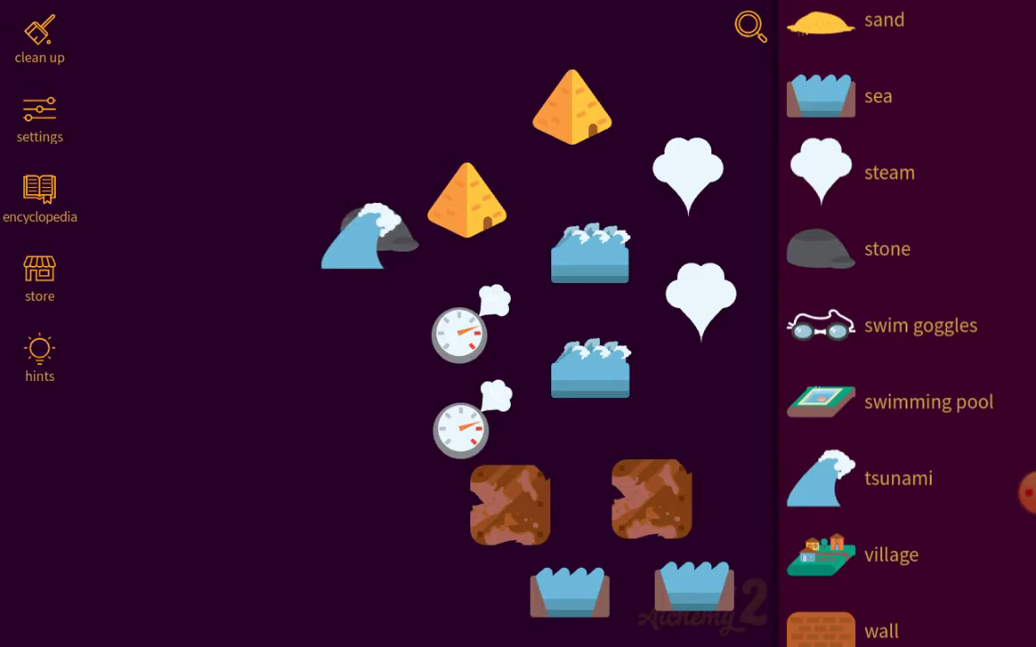
scroll(down, 3)
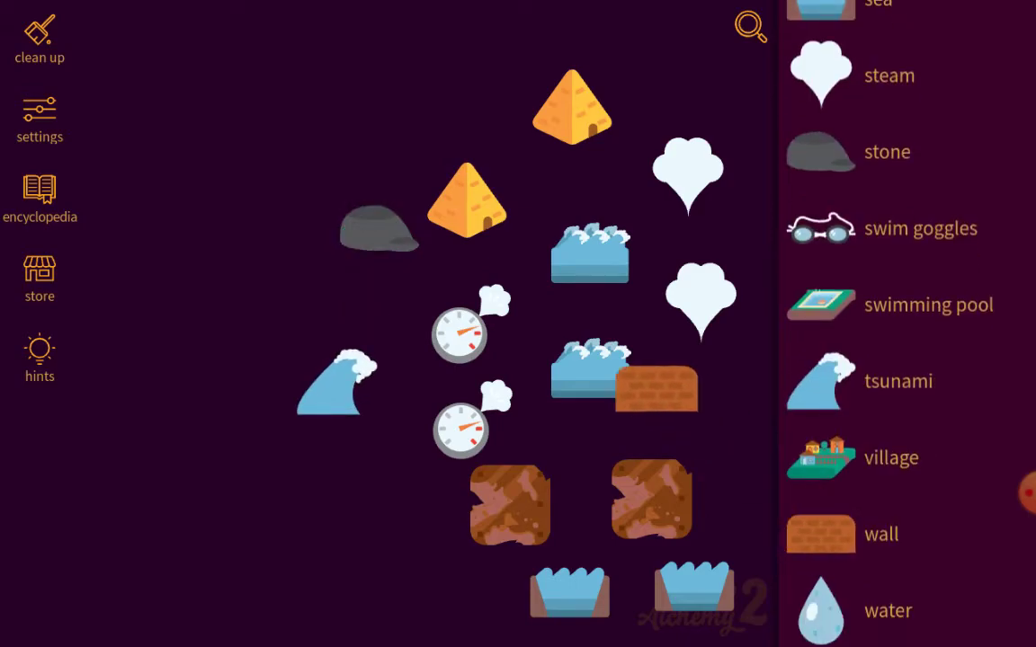
drag(657, 387, 458, 198)
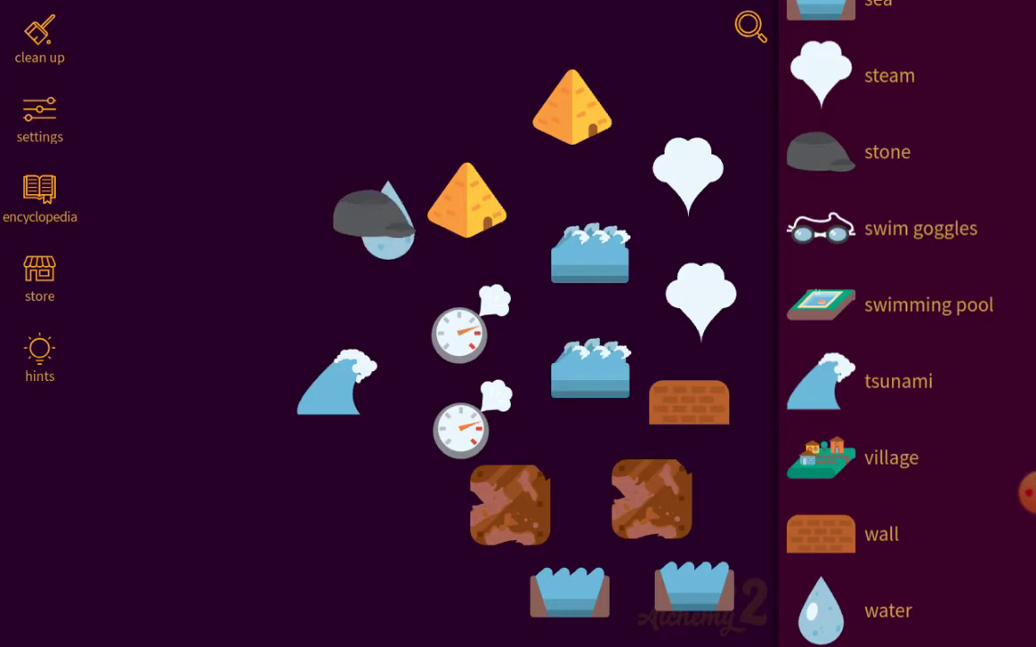
scroll(up, 3)
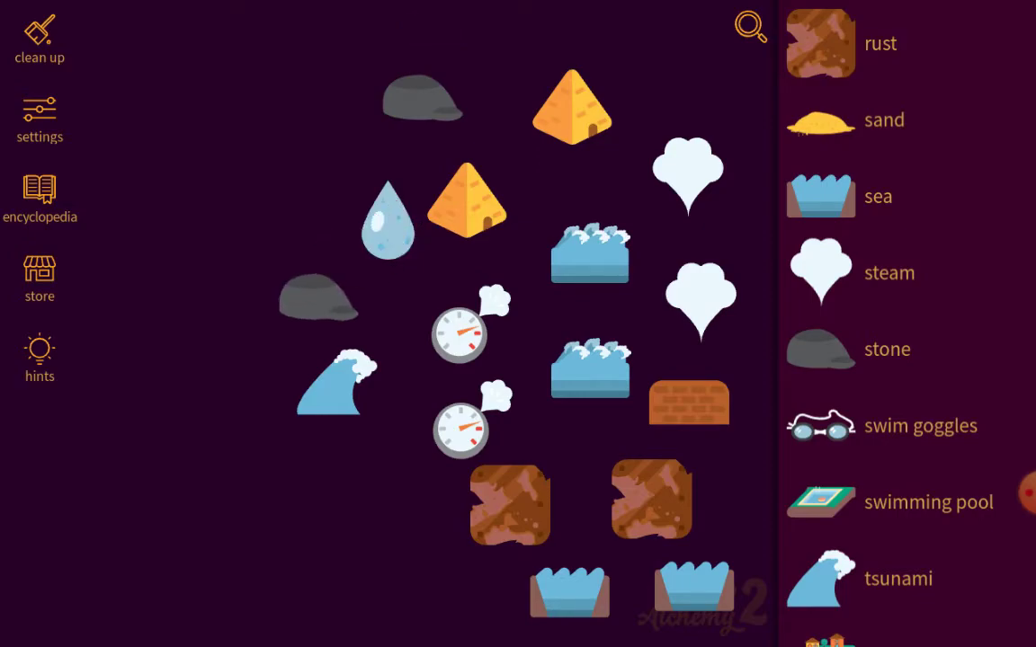
scroll(up, 3)
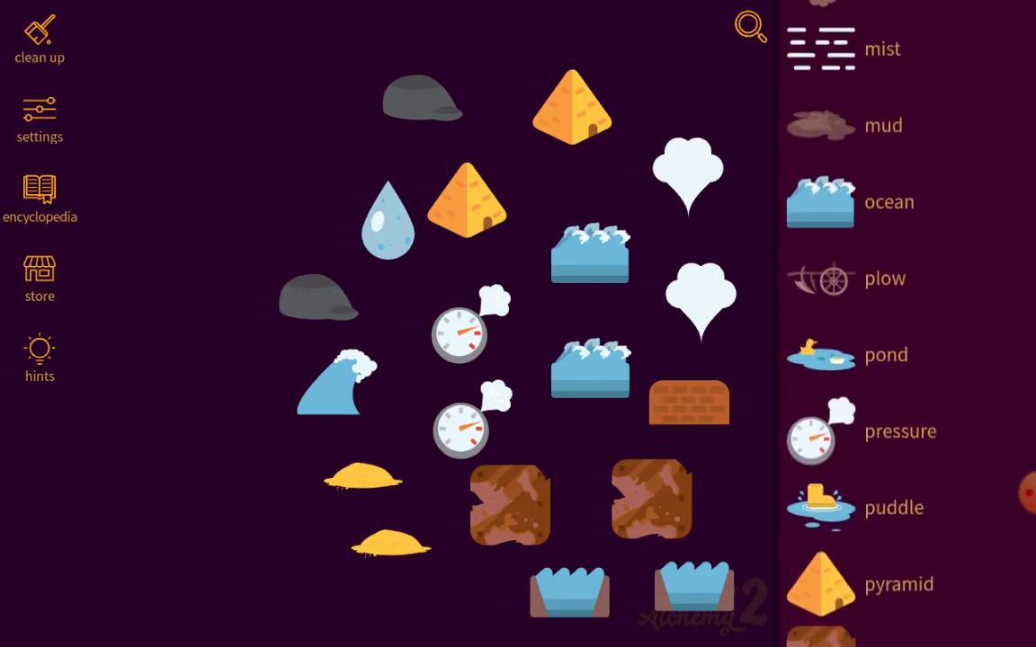
scroll(up, 3)
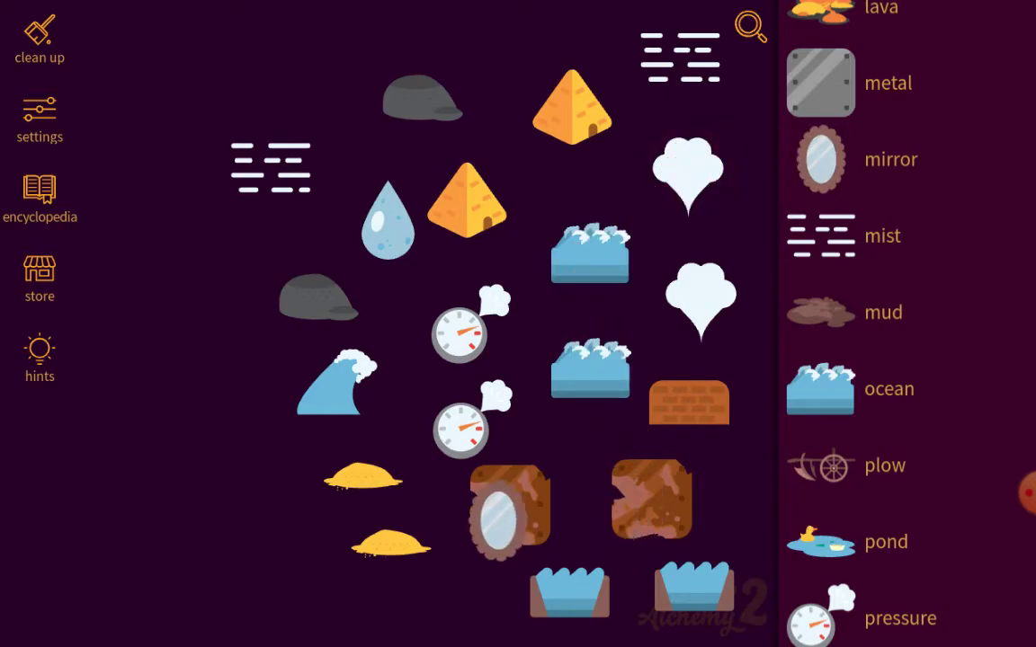
Test the mirror on the pressure gauge and the pyramid, then set it aside on the left
drag(507, 507, 405, 296)
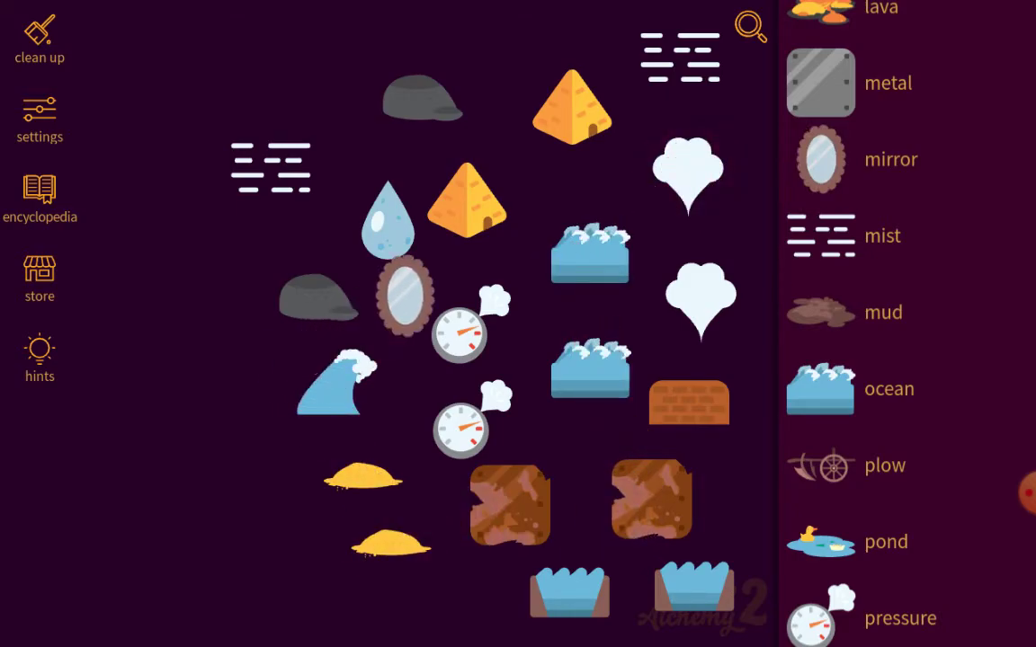
drag(405, 297, 464, 194)
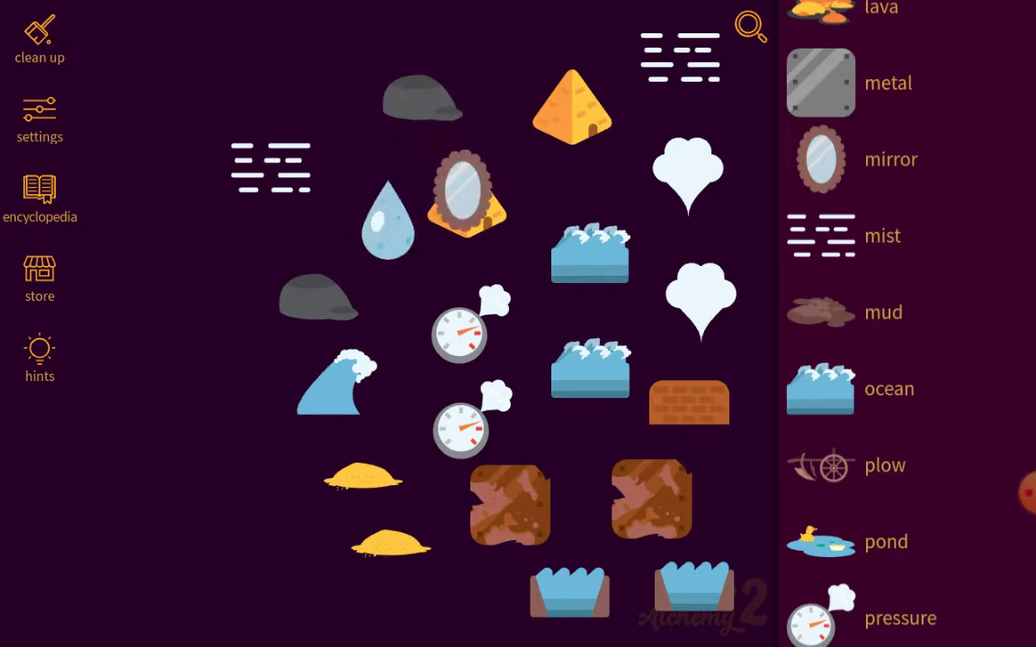
drag(468, 189, 255, 260)
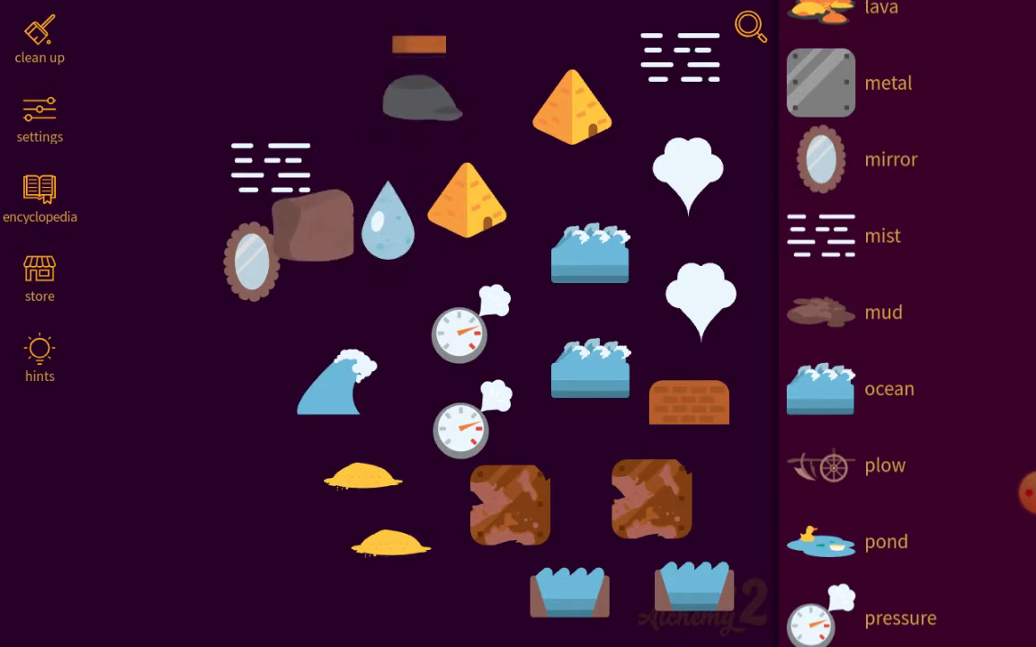
Move the brown rock to the left edge and scroll the sidebar up to metal
drag(314, 225, 363, 453)
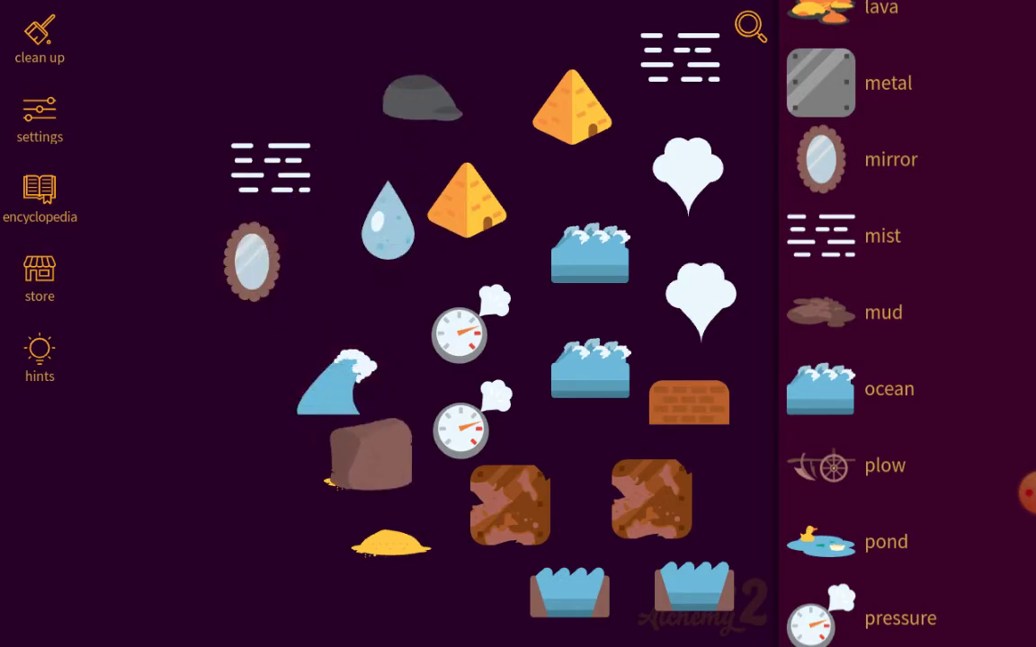
drag(363, 453, 233, 471)
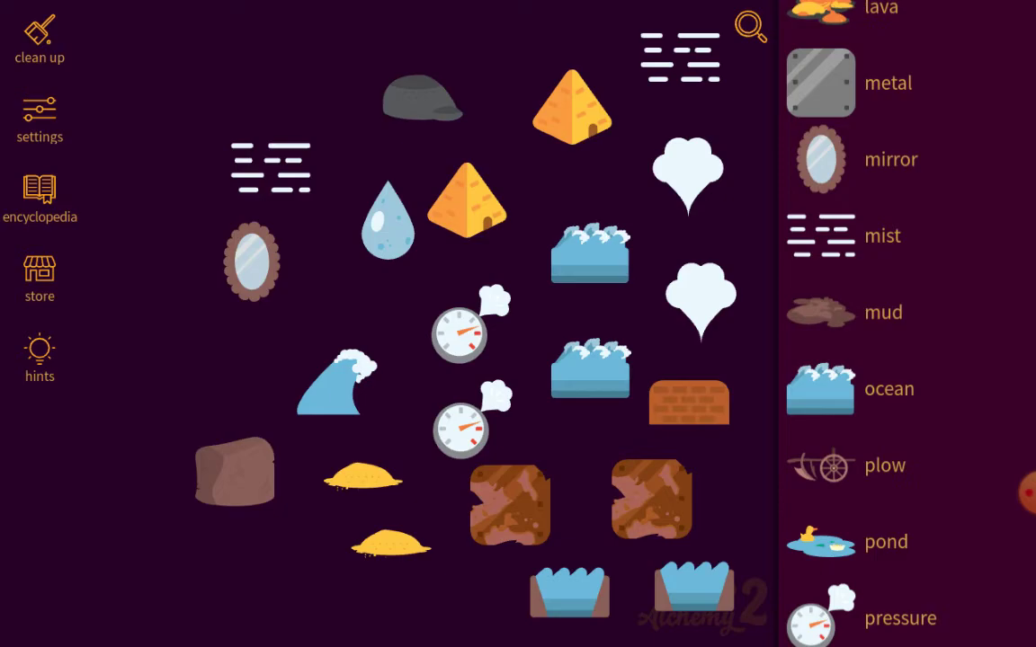
scroll(up, 3)
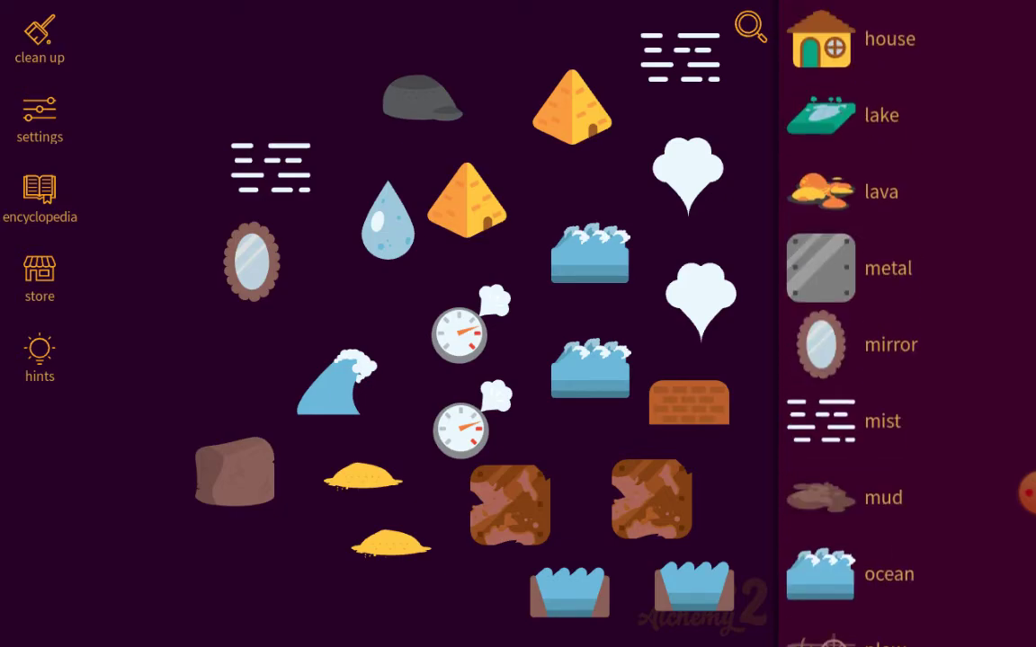
scroll(up, 3)
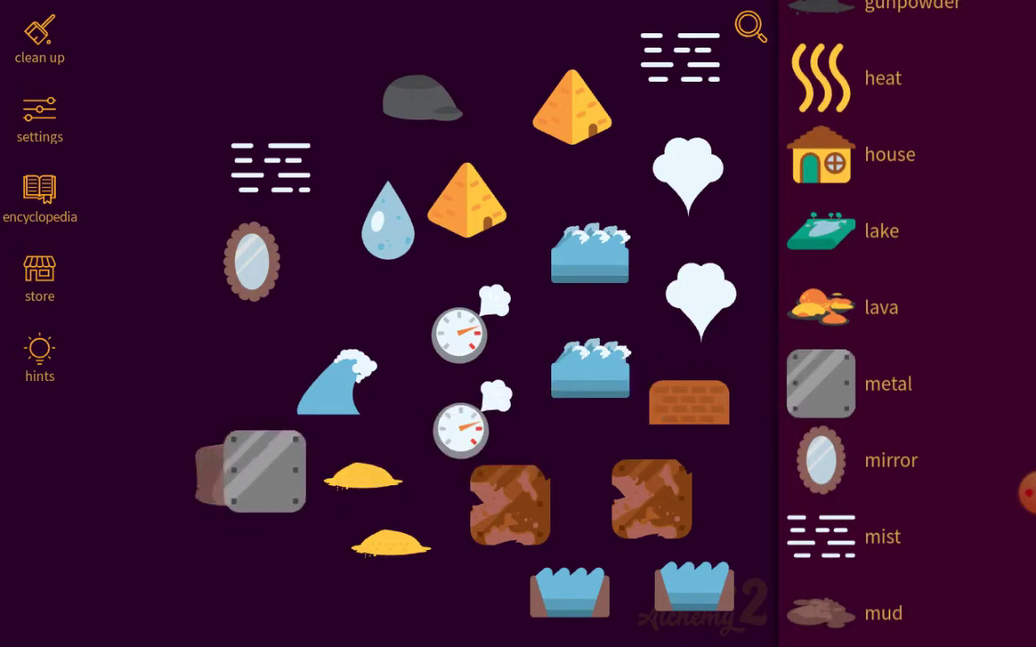
Test metal against the pyramid and the mist, yielding a glass sphere, then park the metal at left
drag(252, 471, 510, 505)
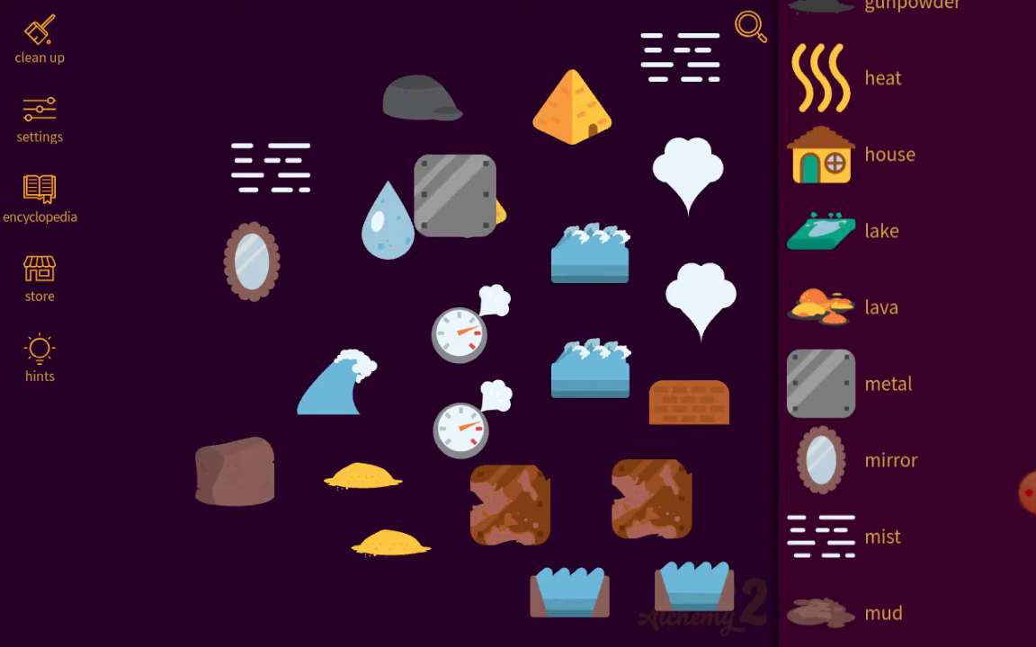
drag(454, 194, 271, 158)
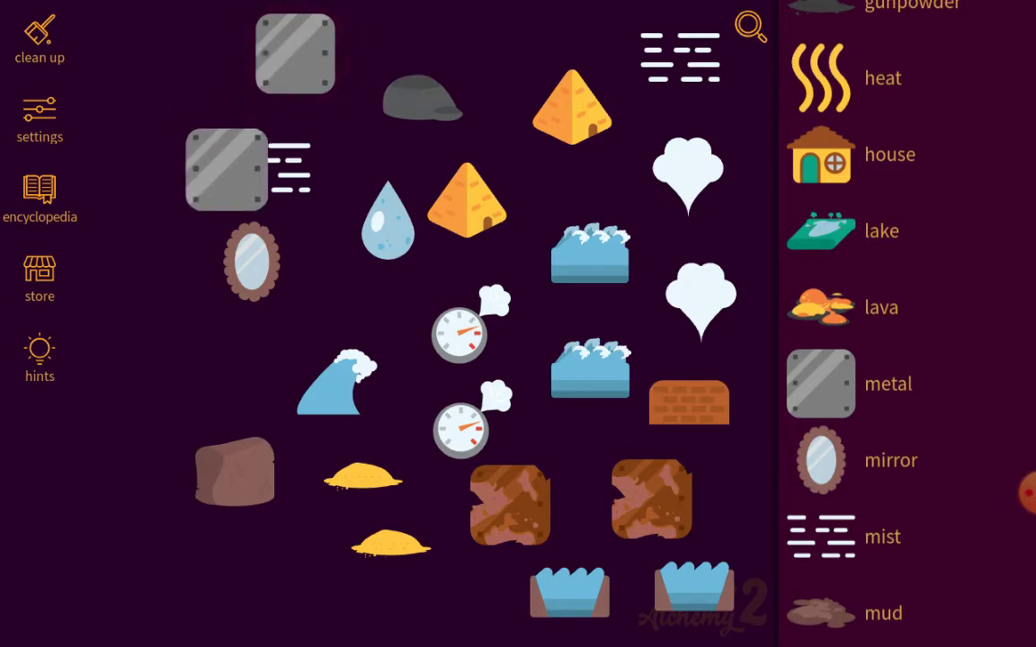
drag(227, 169, 148, 248)
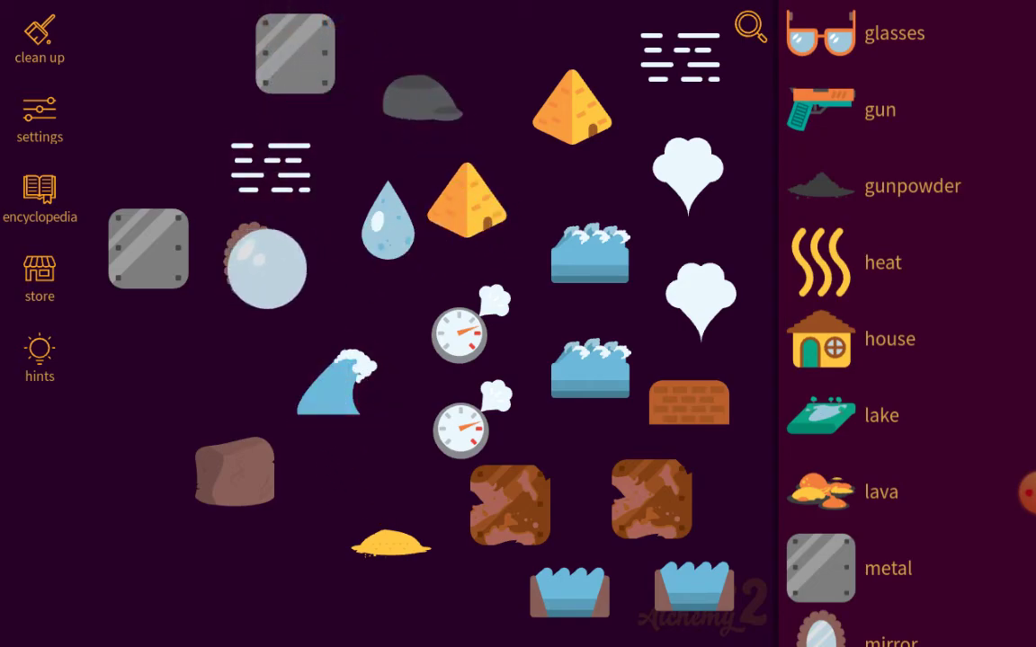
Combine the glass sphere with the sand pile to discover hourglass
drag(266, 266, 519, 507)
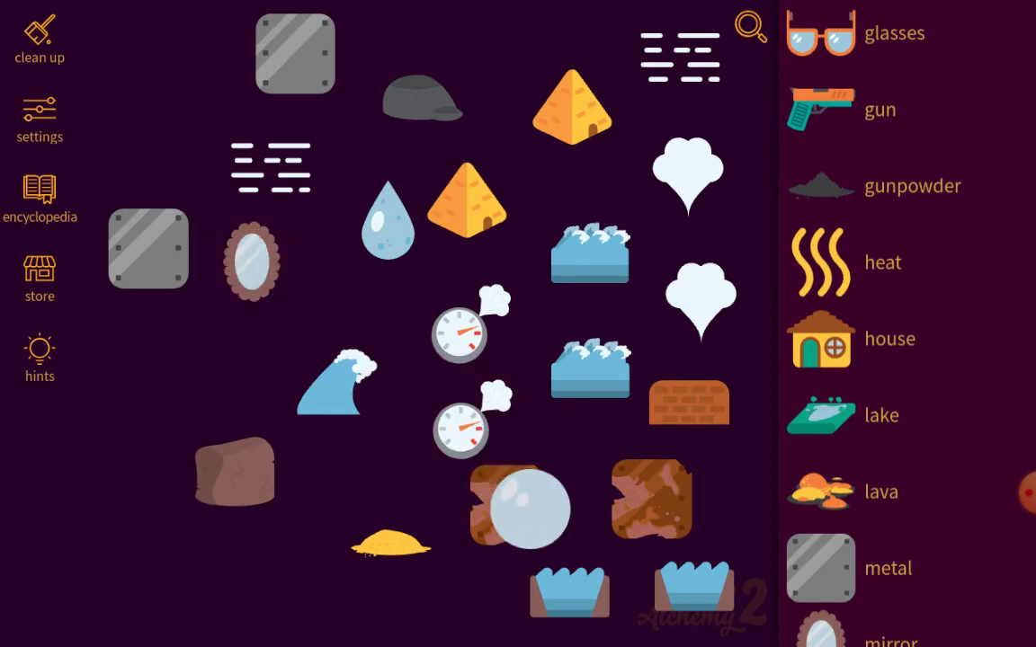
drag(518, 507, 404, 557)
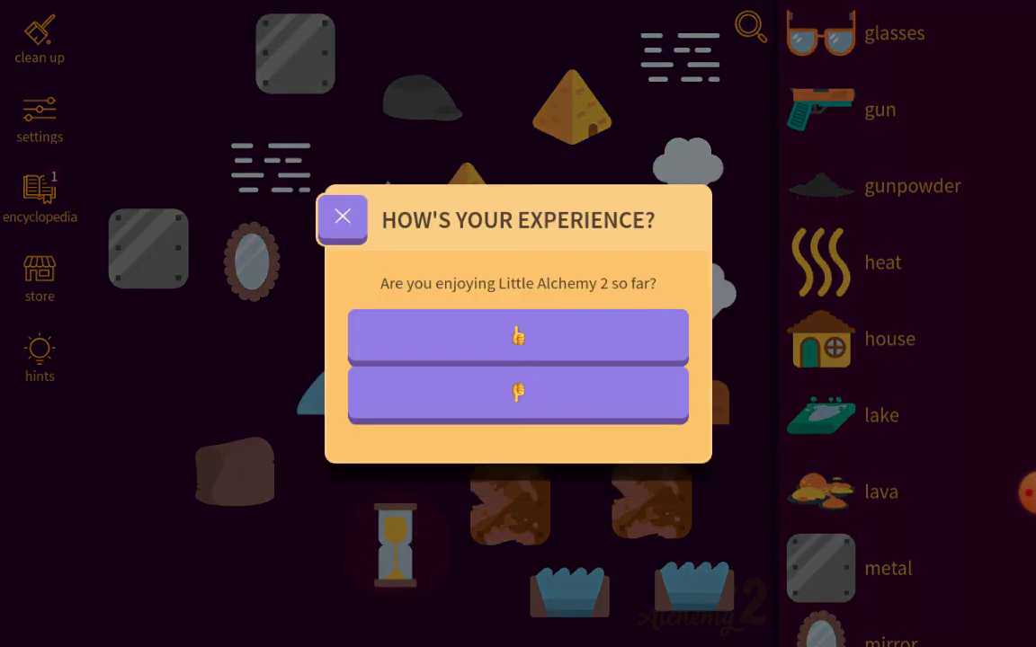
Dismiss the rating prompt, check the encyclopedia's 59/720 count, and clean up the board
click(342, 219)
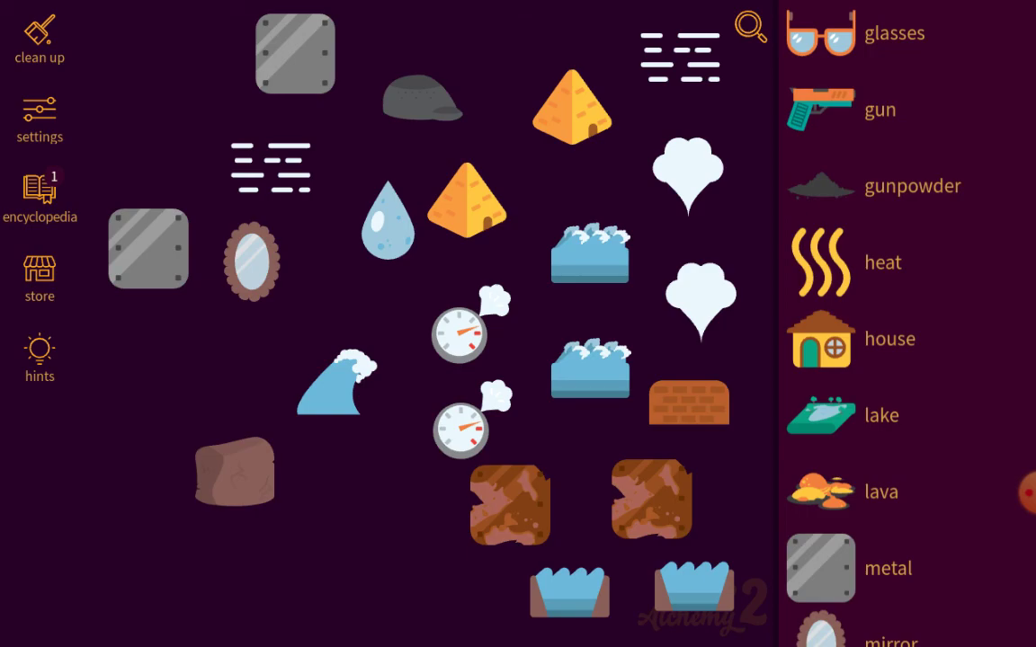
click(39, 194)
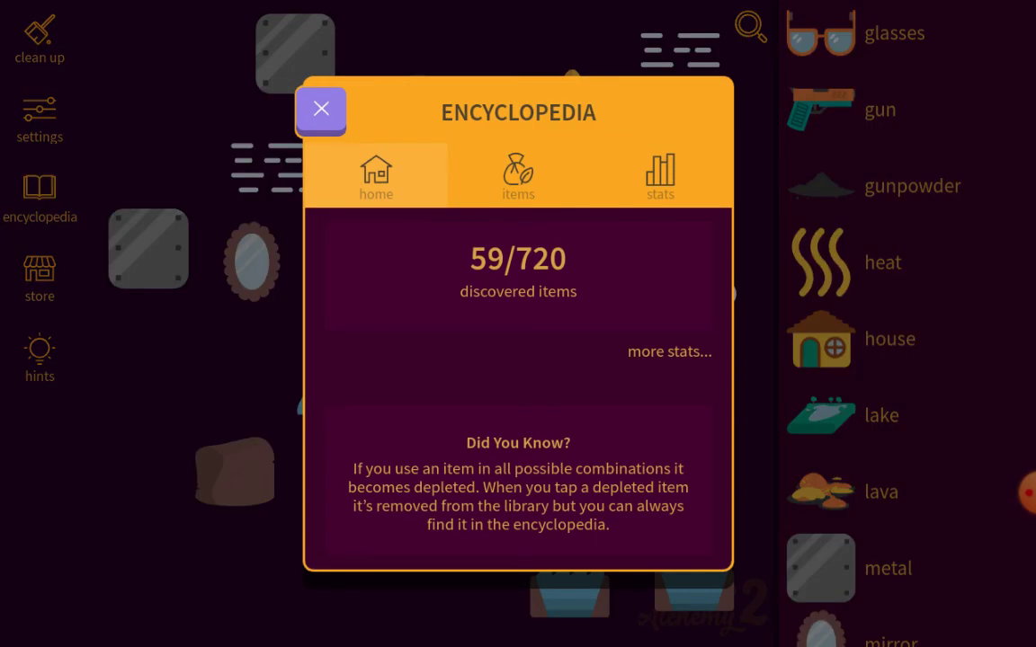
click(320, 109)
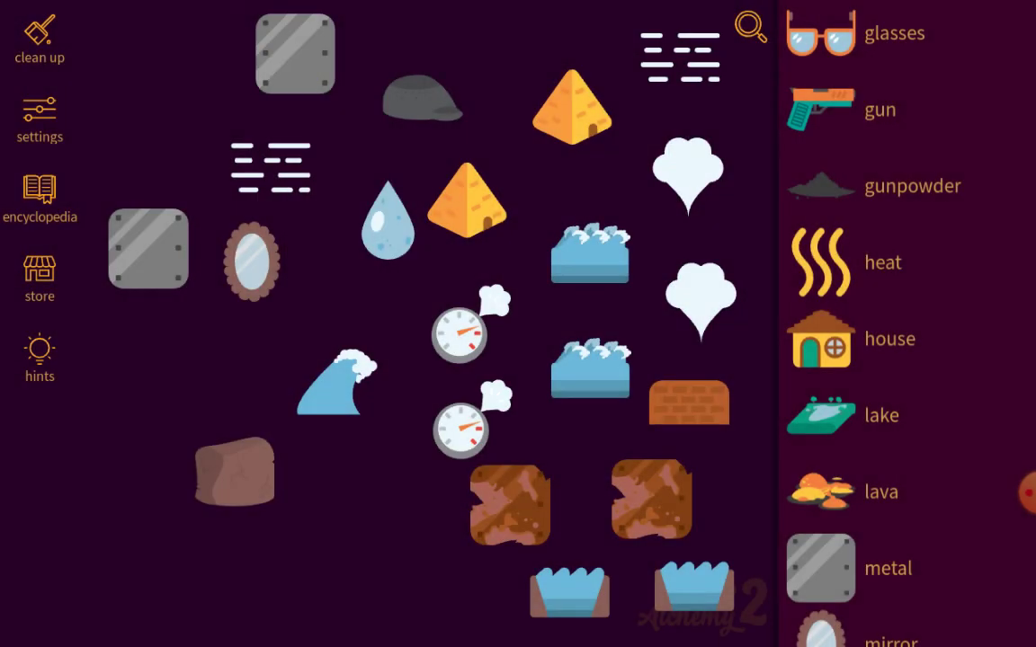
click(40, 36)
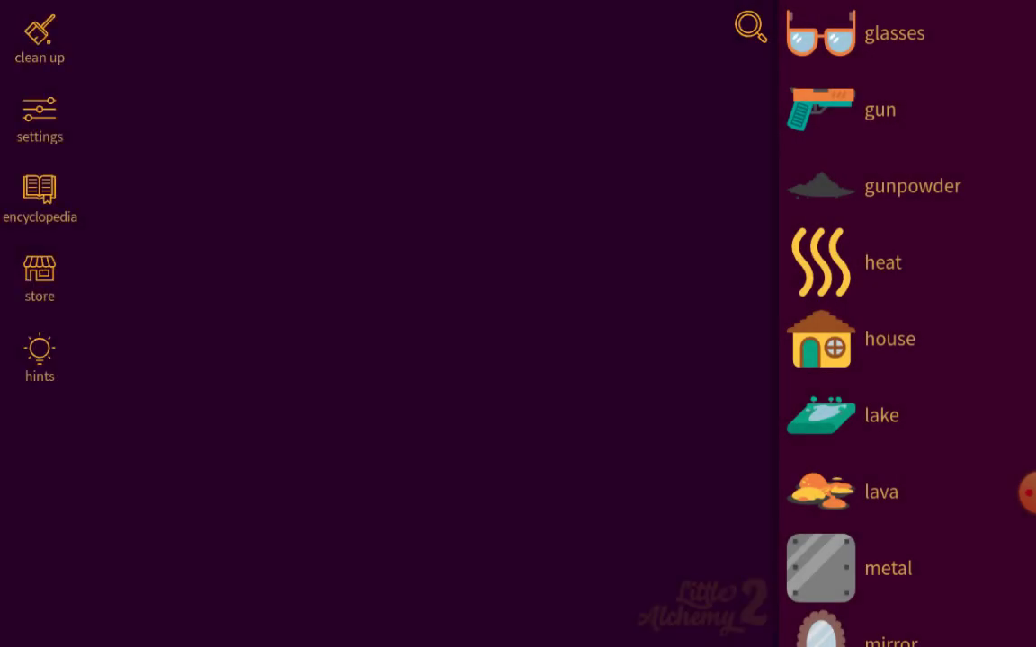